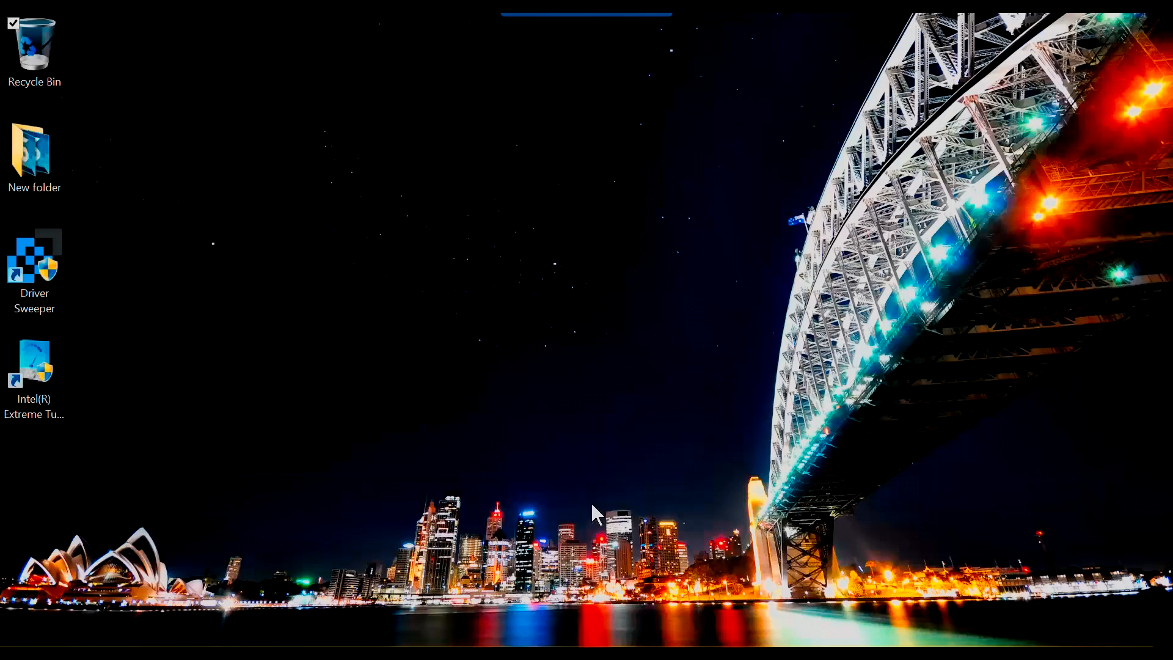
{"action": "mouse_move", "coordinate": [752, 611]}
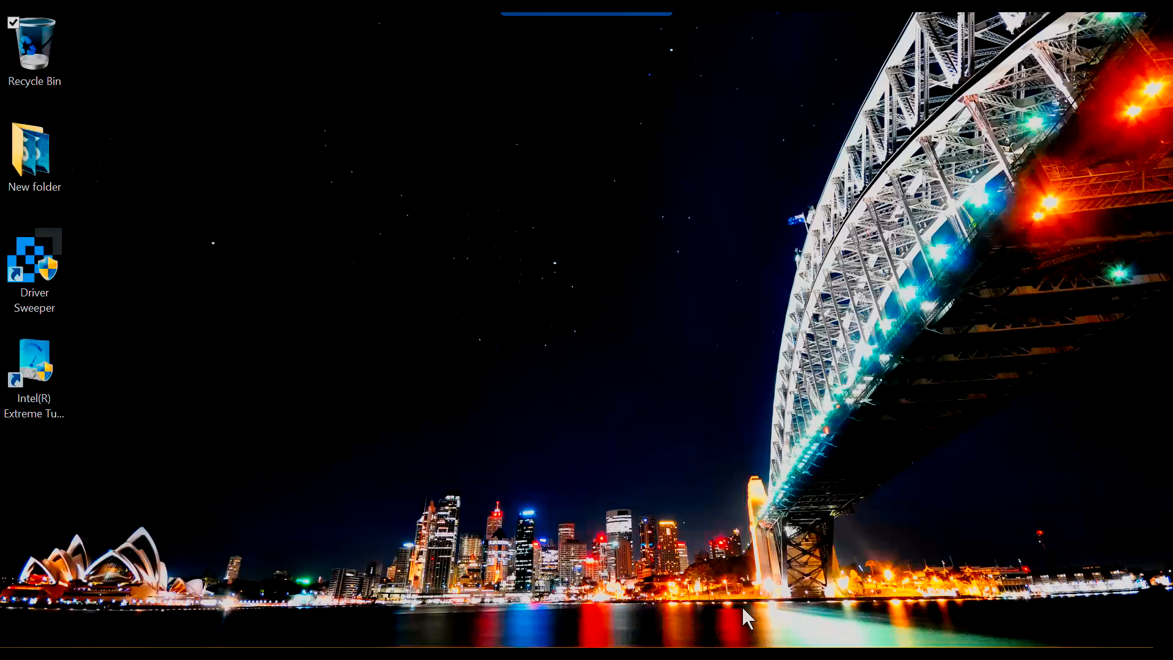
{"action": "mouse_move", "coordinate": [478, 524]}
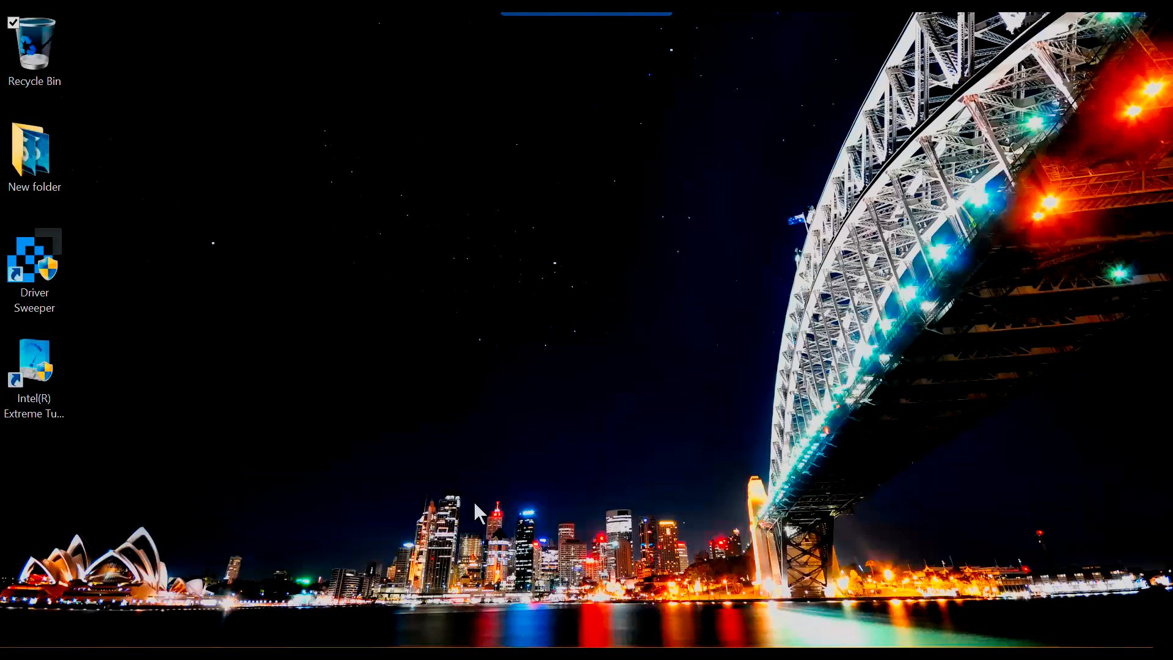
{"action": "mouse_move", "coordinate": [118, 514]}
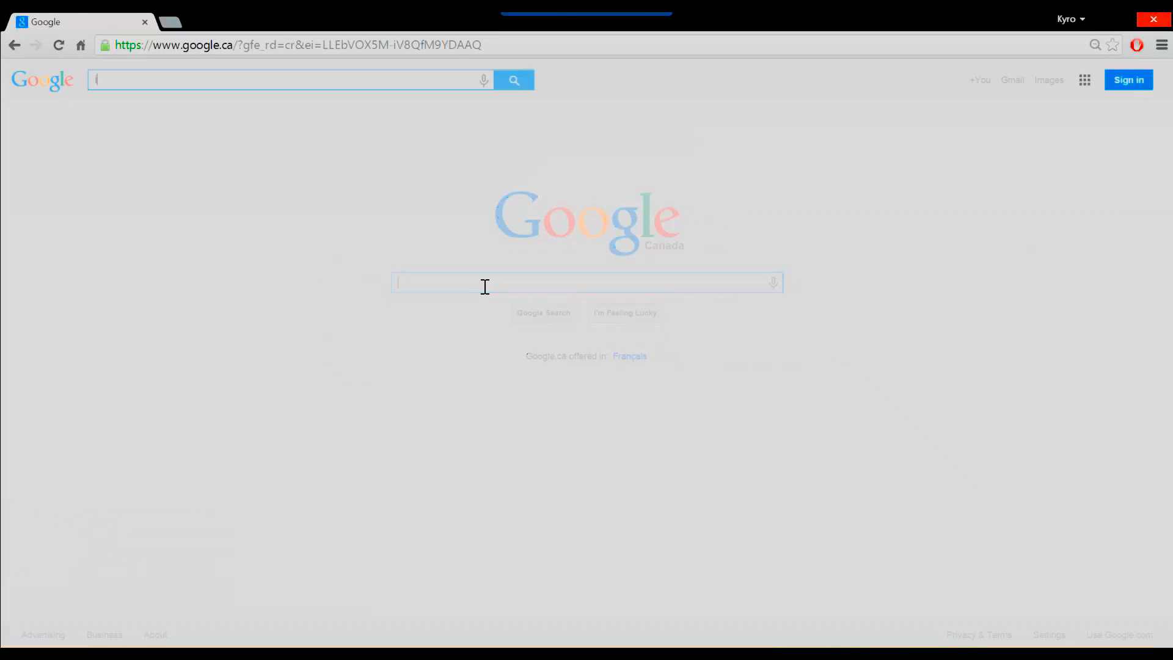
Search 'intel xtu', filter results to Windows 8.1, and open the XTU 5.1 download page
{"action": "type", "text": "intel xtu"}
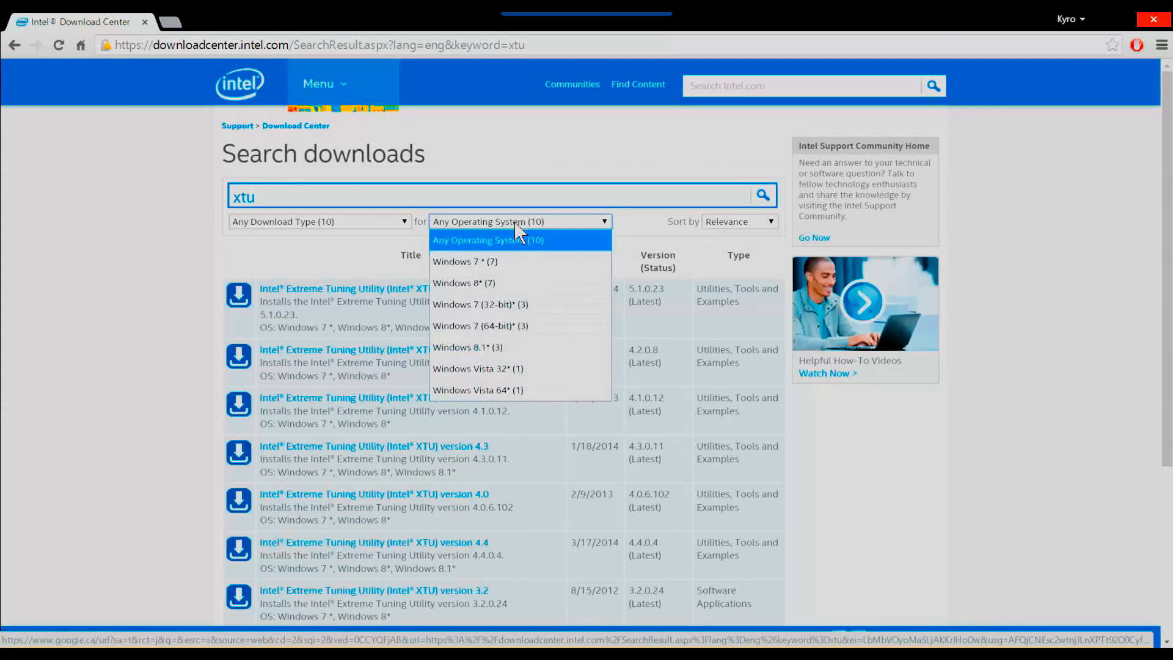
{"action": "left_click", "coordinate": [467, 347]}
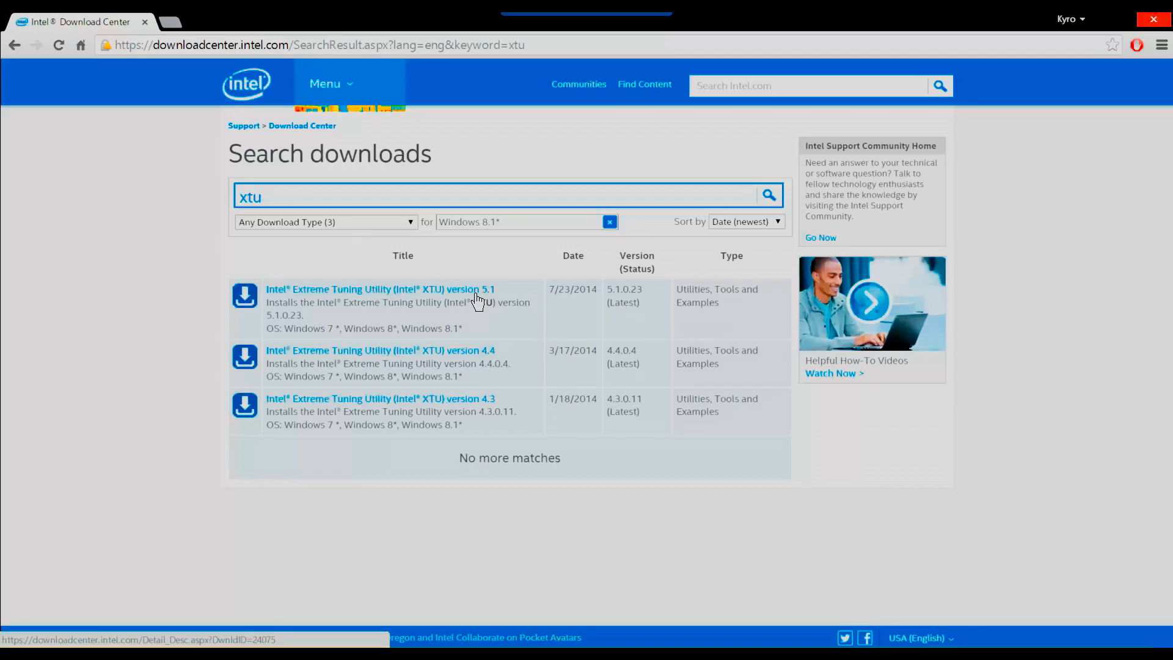
{"action": "left_click", "coordinate": [380, 289]}
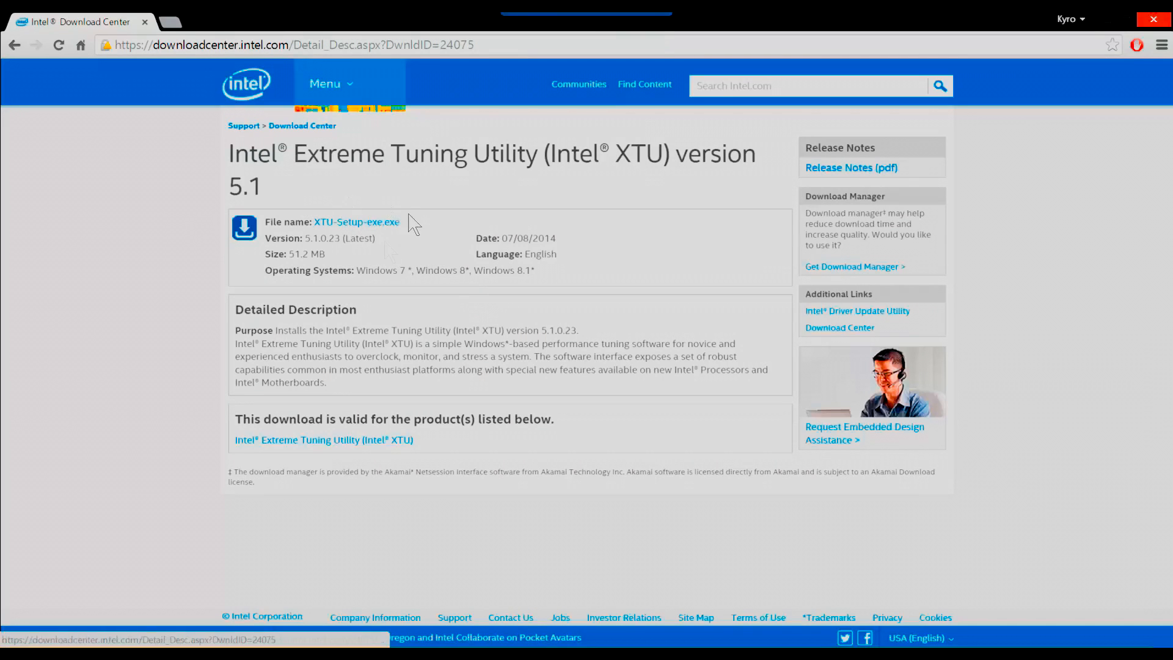
{"action": "mouse_move", "coordinate": [380, 245]}
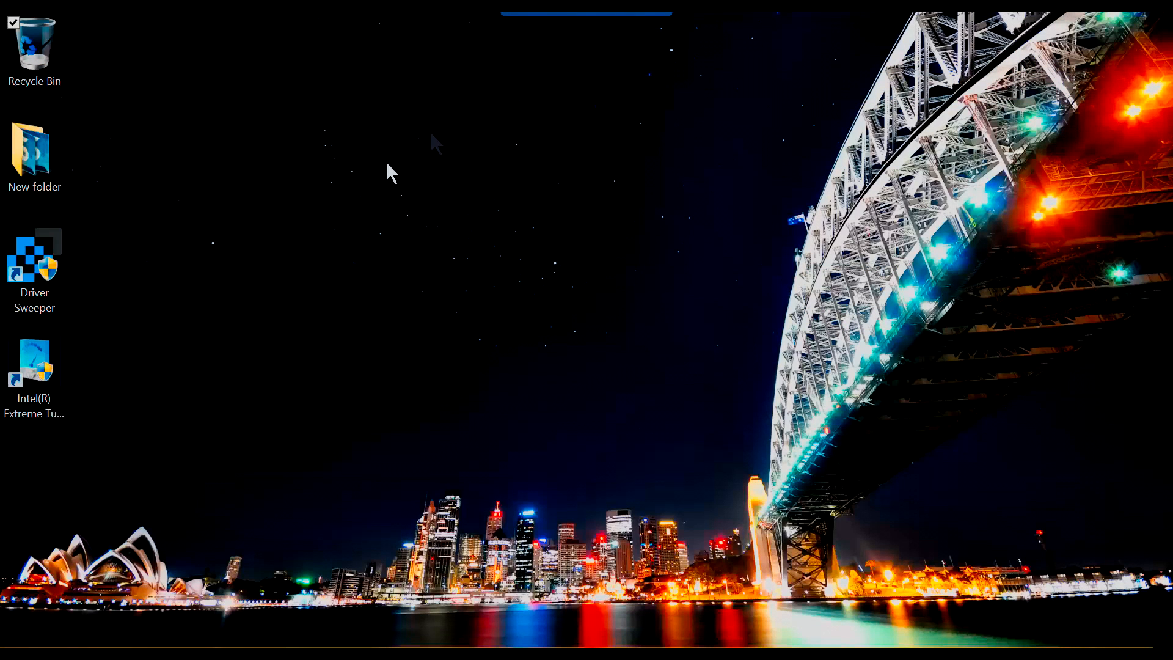
Drag the Intel Extreme Tuning Utility shortcut to mid-desktop and launch the program
{"action": "left_click_drag", "start_coordinate": [34, 367], "coordinate": [590, 277]}
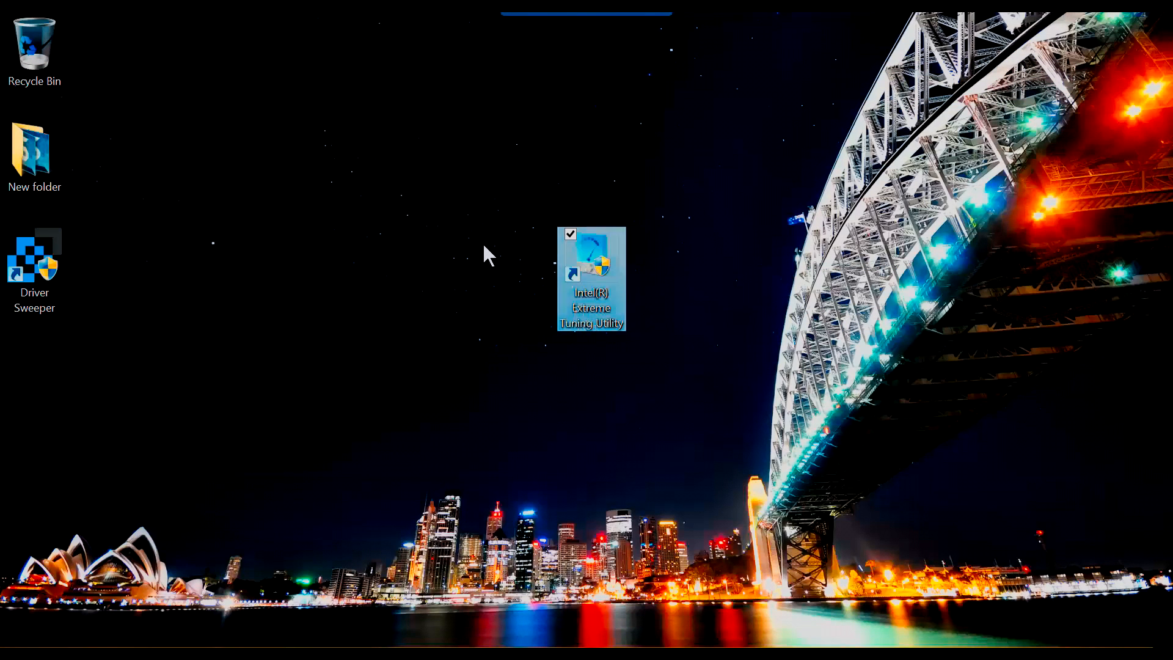
{"action": "double_click", "coordinate": [592, 259]}
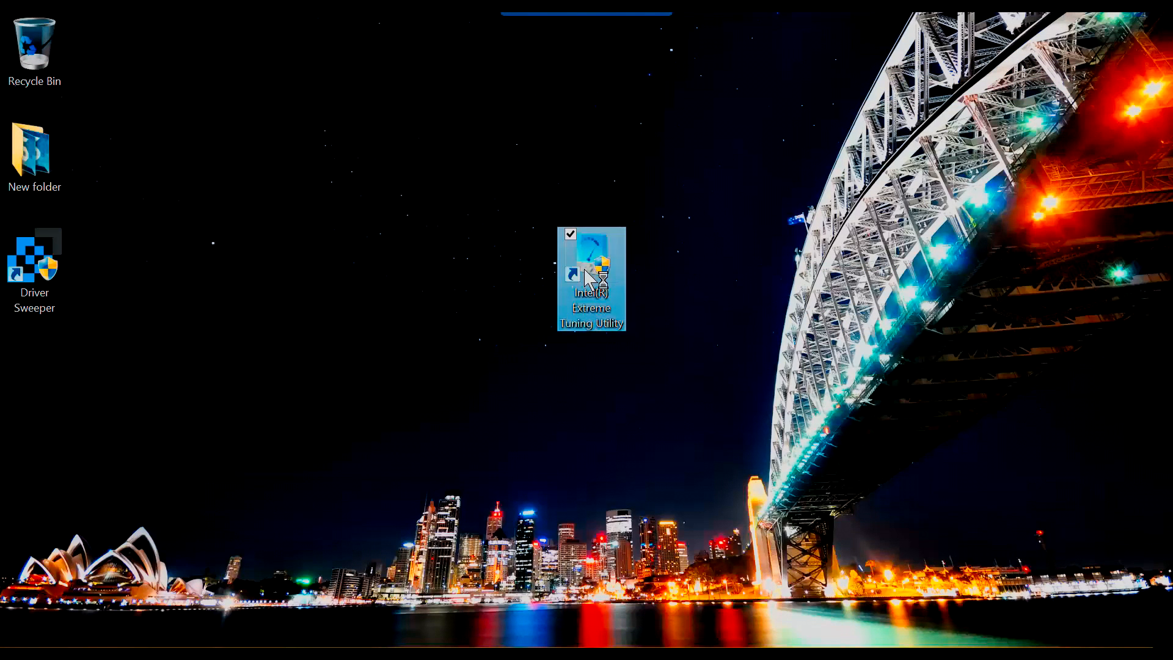
{"action": "double_click", "coordinate": [592, 265]}
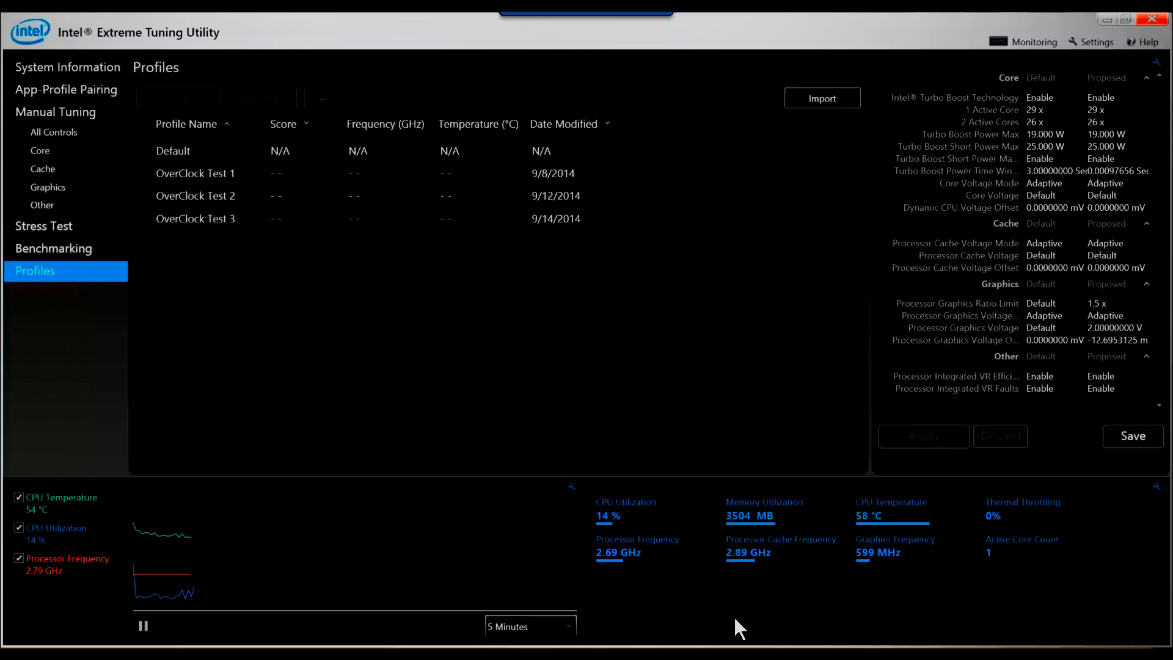
{"action": "mouse_move", "coordinate": [468, 352]}
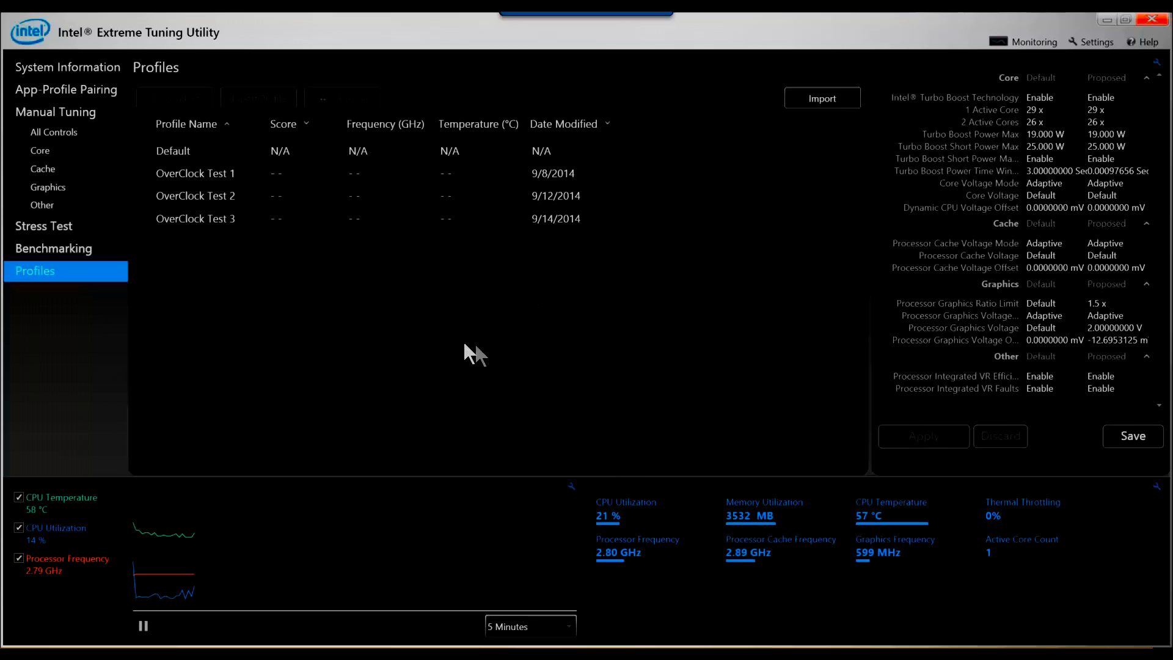
{"action": "mouse_move", "coordinate": [80, 140]}
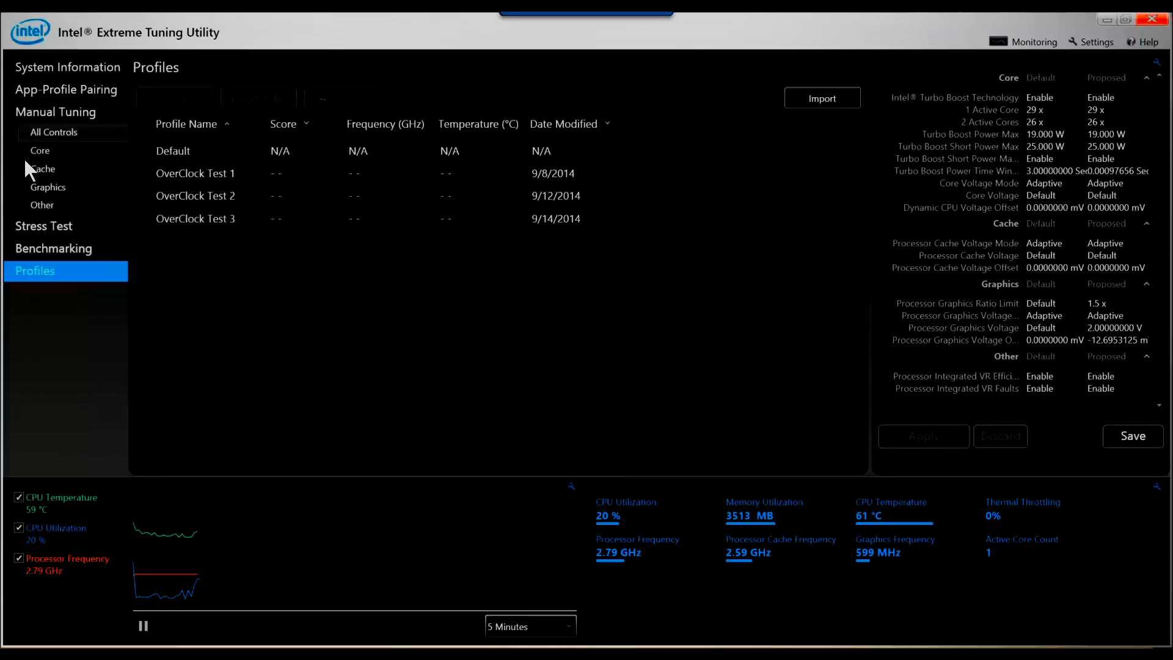
Show Manual Tuning's All Controls, listing core voltage, Turbo Boost power and cache voltage
{"action": "left_click", "coordinate": [55, 112]}
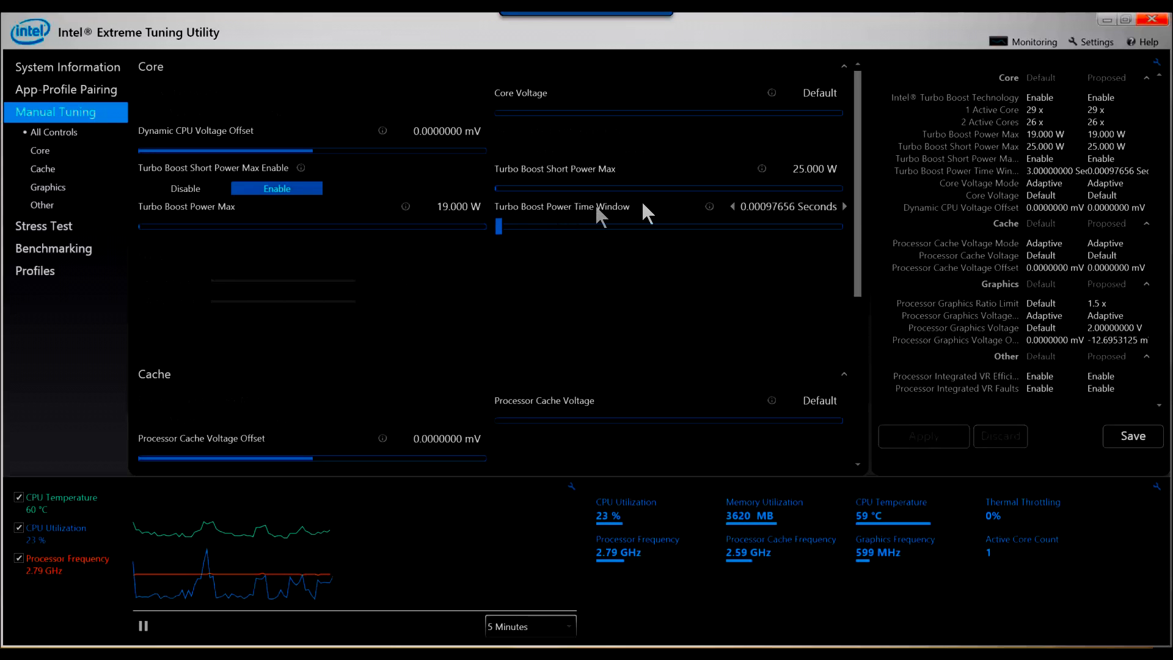
{"action": "mouse_move", "coordinate": [774, 224]}
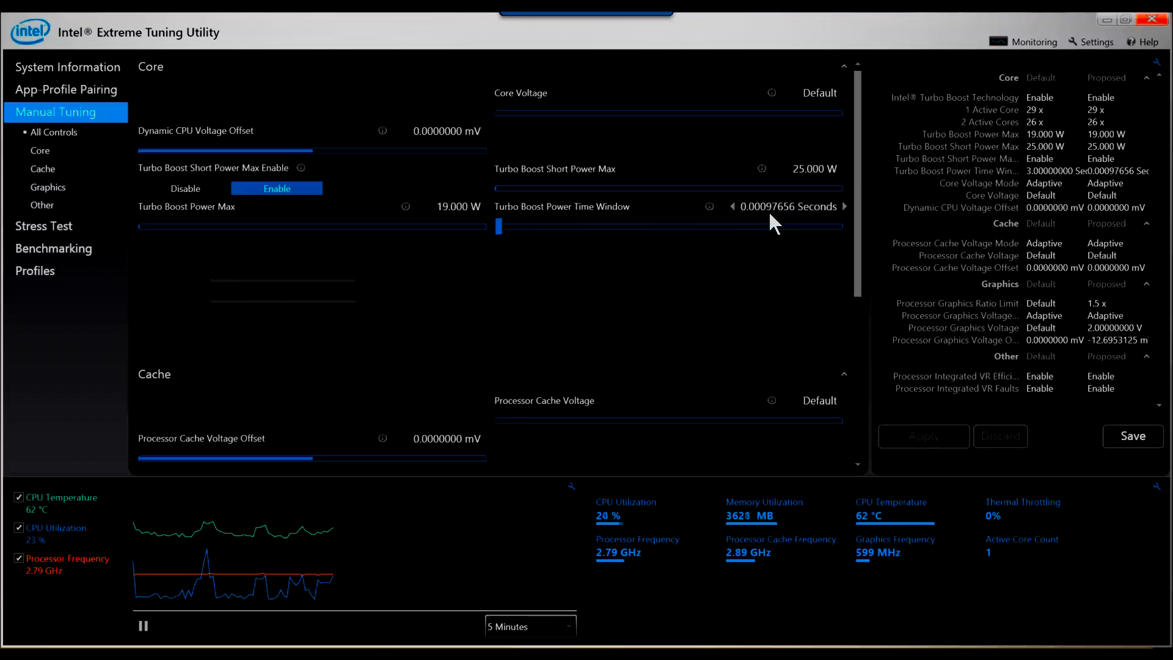
{"action": "mouse_move", "coordinate": [732, 217]}
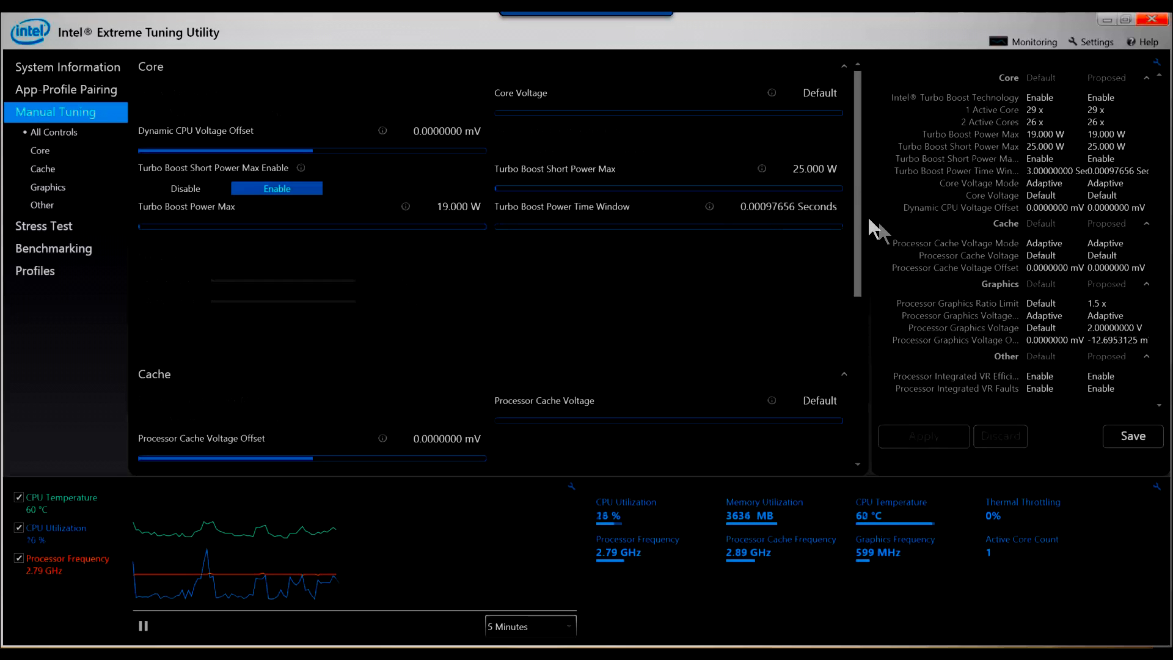
{"action": "mouse_move", "coordinate": [861, 234]}
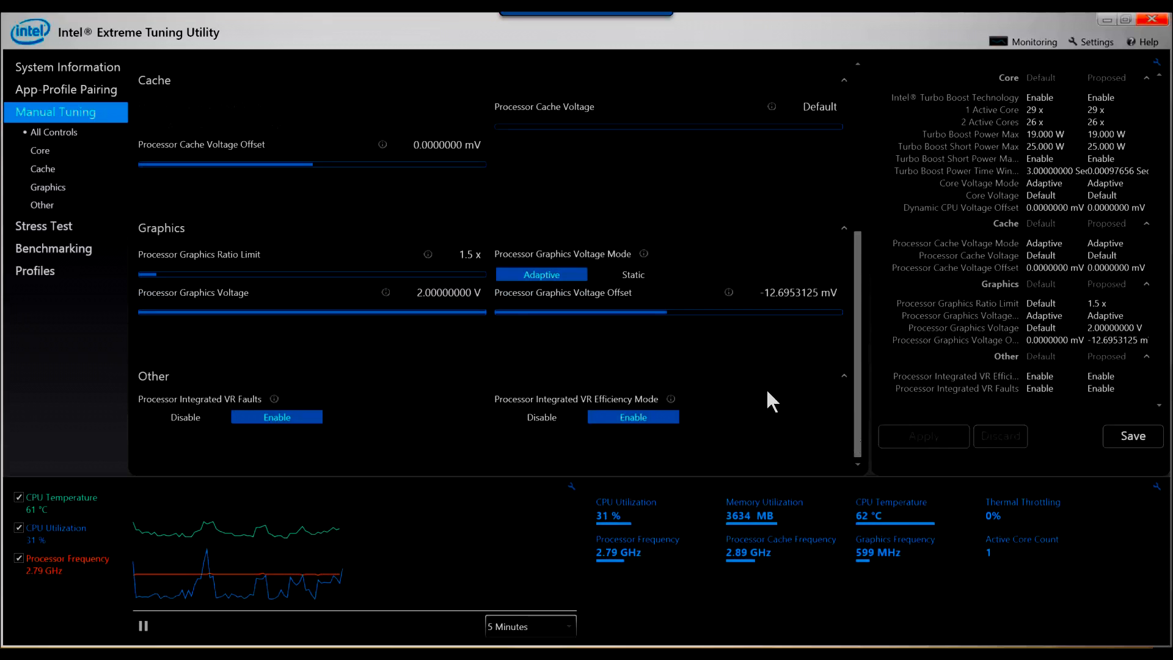
{"action": "mouse_move", "coordinate": [759, 396]}
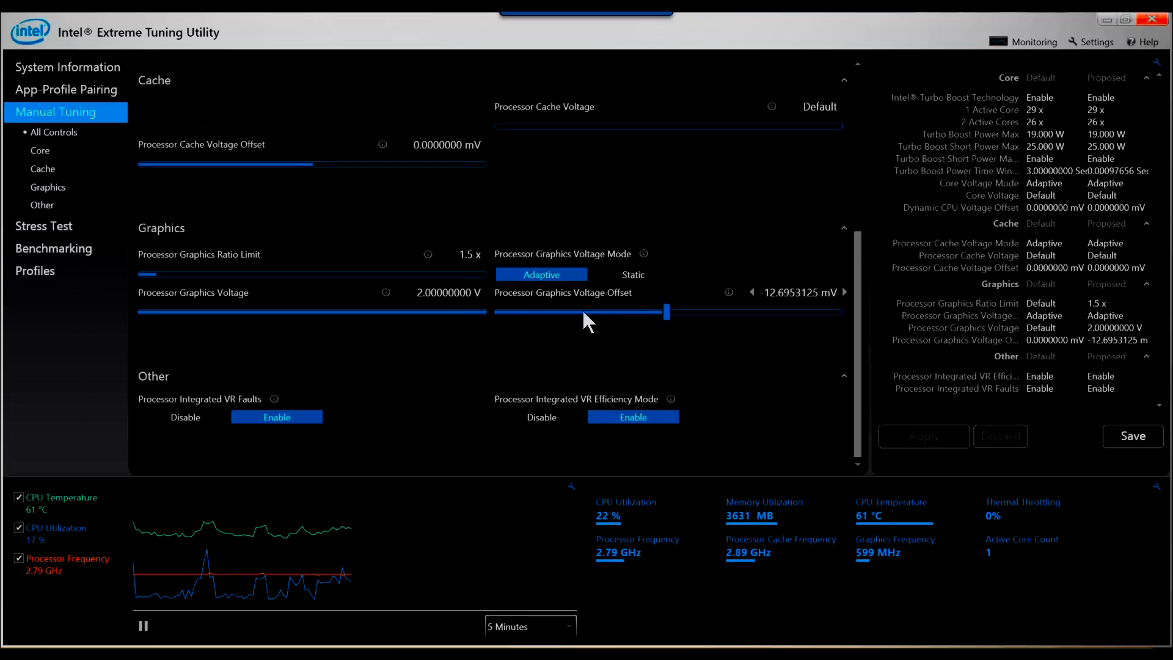
{"action": "mouse_move", "coordinate": [700, 321]}
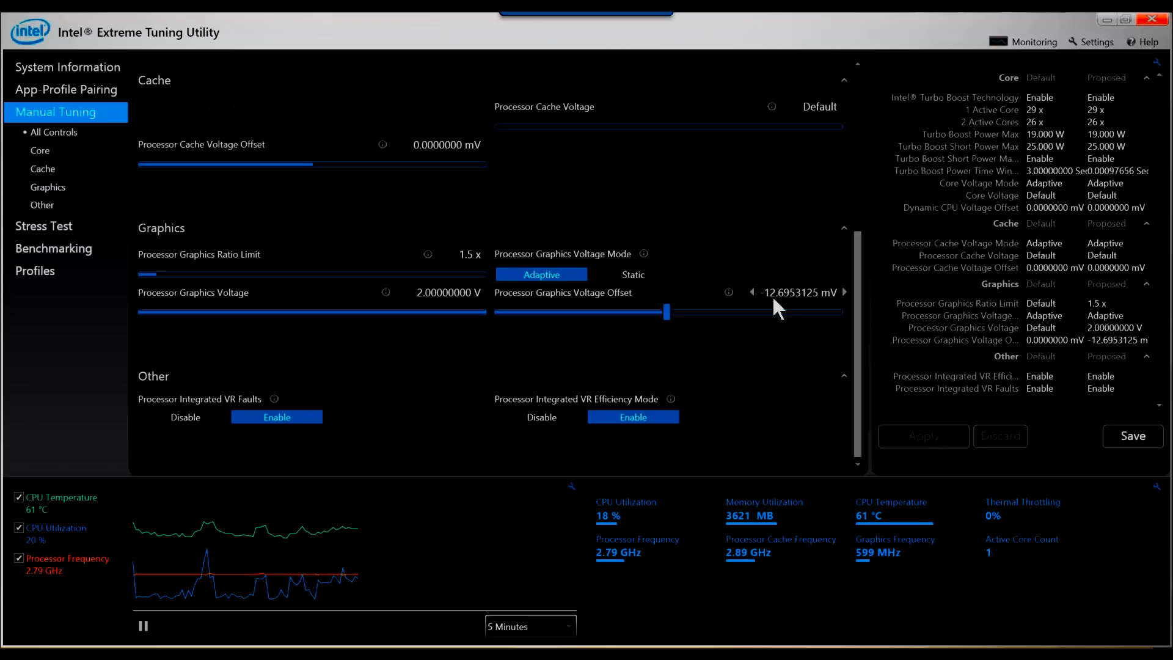
{"action": "mouse_move", "coordinate": [864, 458]}
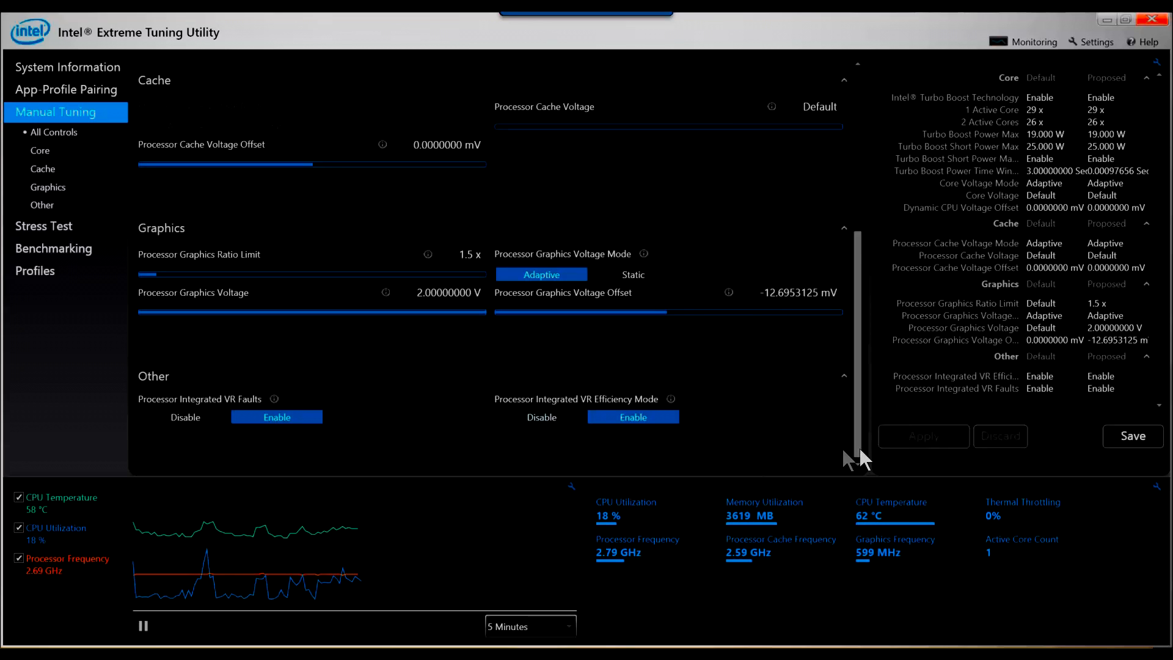
{"action": "mouse_move", "coordinate": [441, 439]}
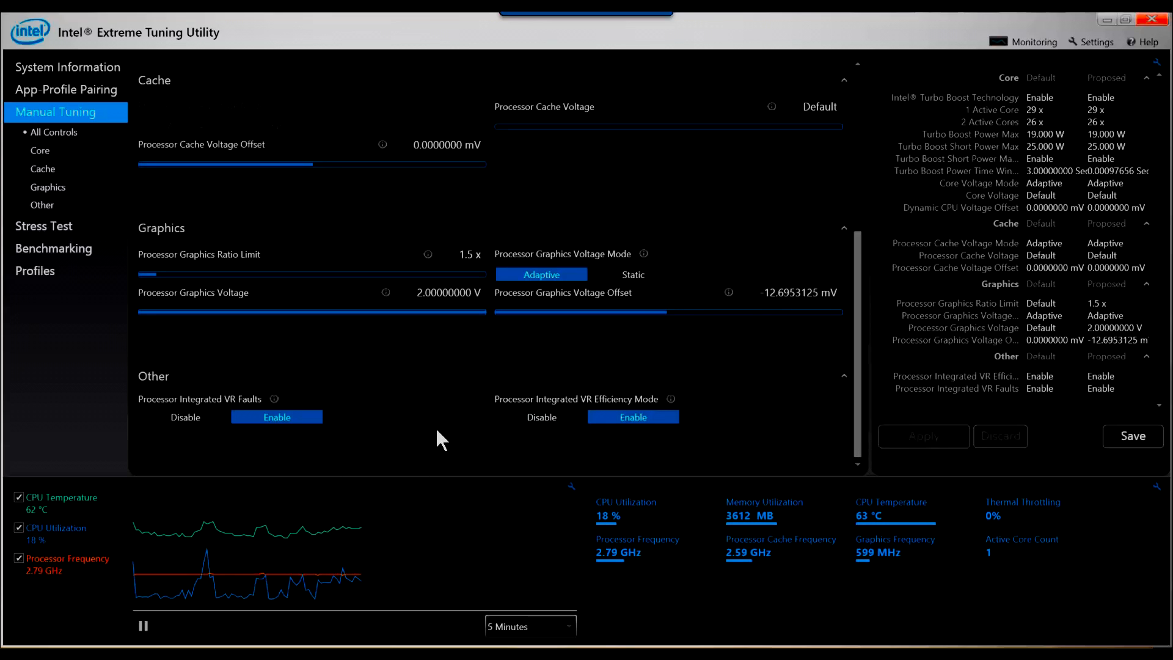
Choose the five-minute Graphics Stress Test and bring up the graph metric settings
{"action": "left_click", "coordinate": [44, 226]}
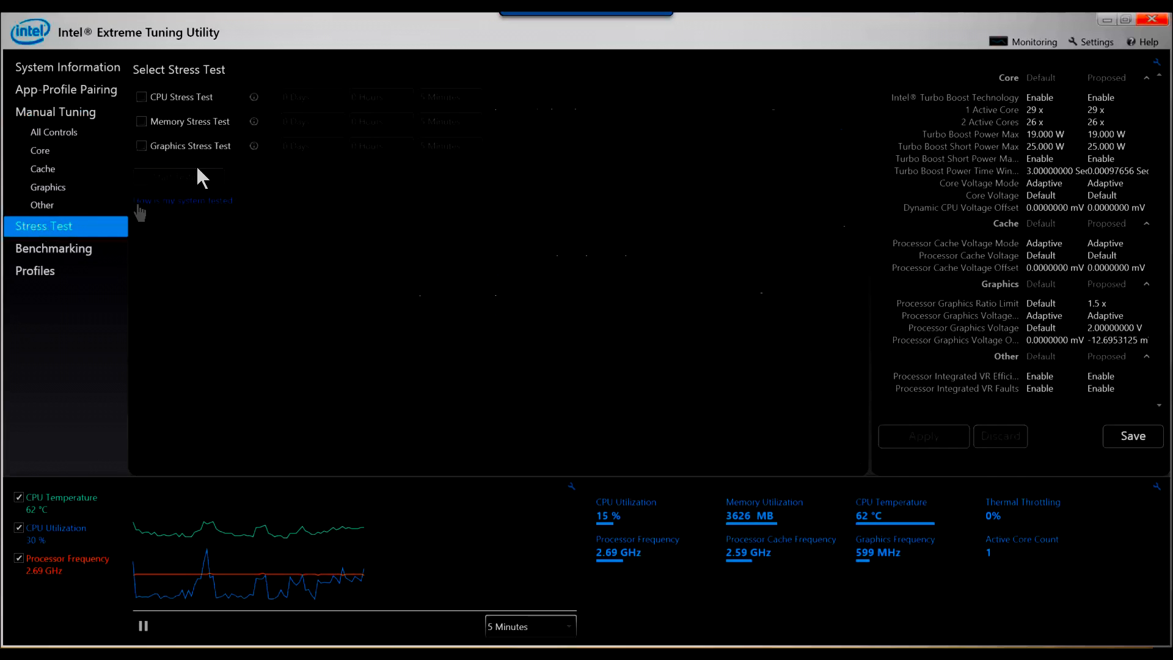
{"action": "left_click", "coordinate": [141, 145]}
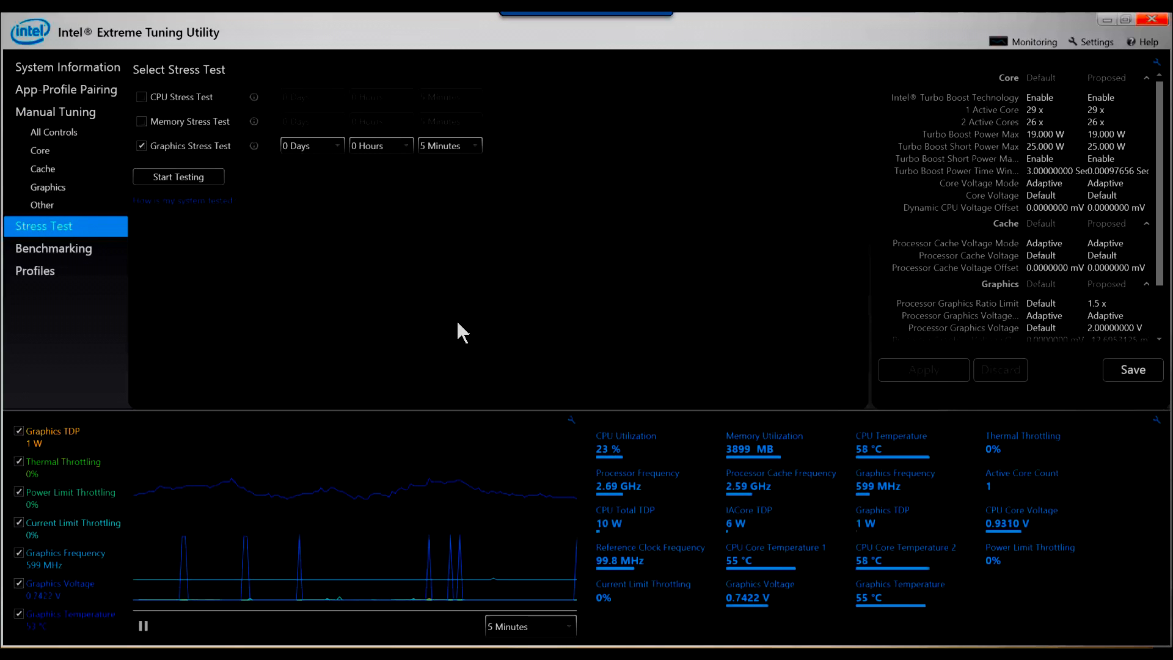
{"action": "mouse_move", "coordinate": [599, 362]}
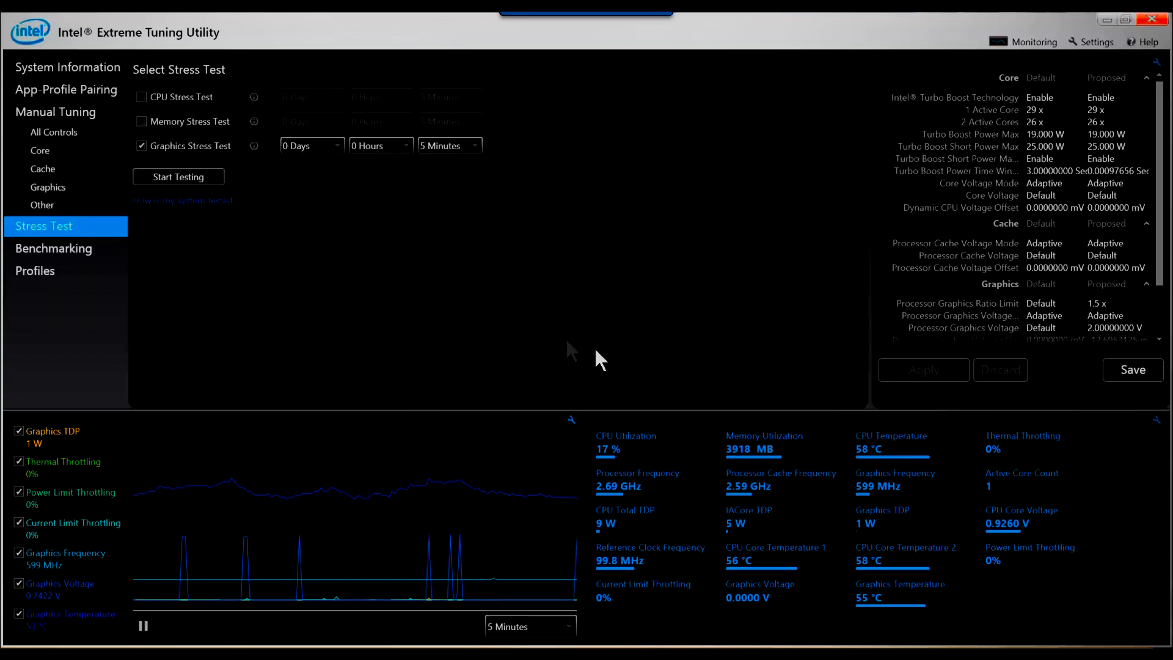
{"action": "left_click", "coordinate": [569, 419]}
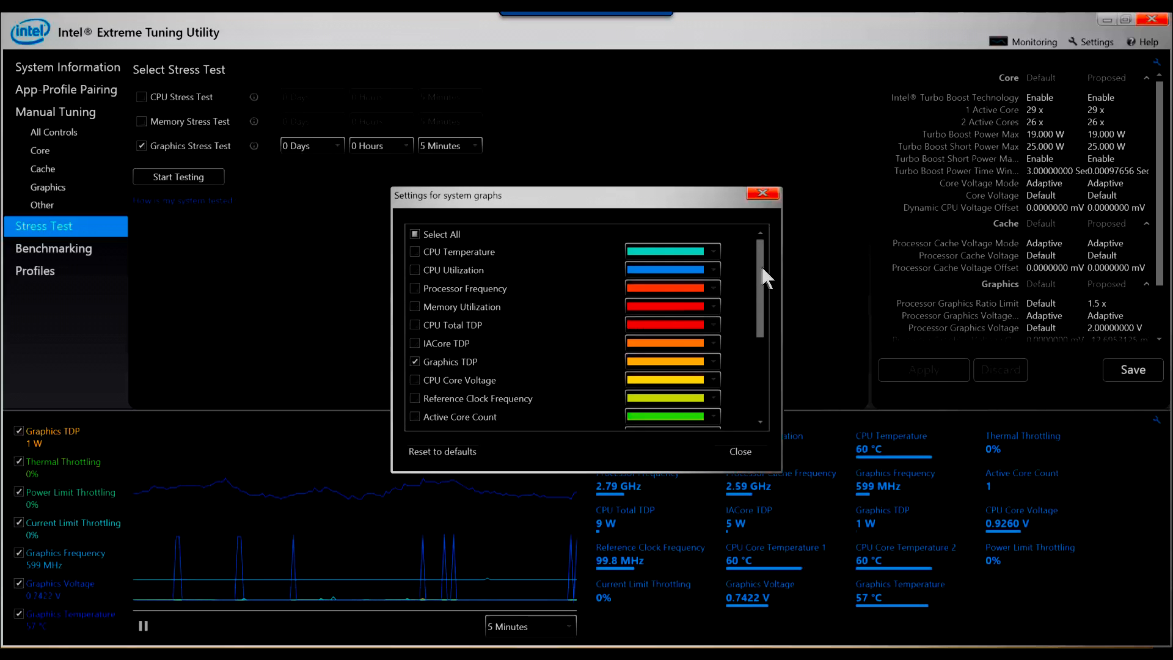
Review graphed metrics and system monitor settings for graphics power, frequency, voltage, temperature, throttling
{"action": "scroll", "scroll_direction": "down", "scroll_amount": 3}
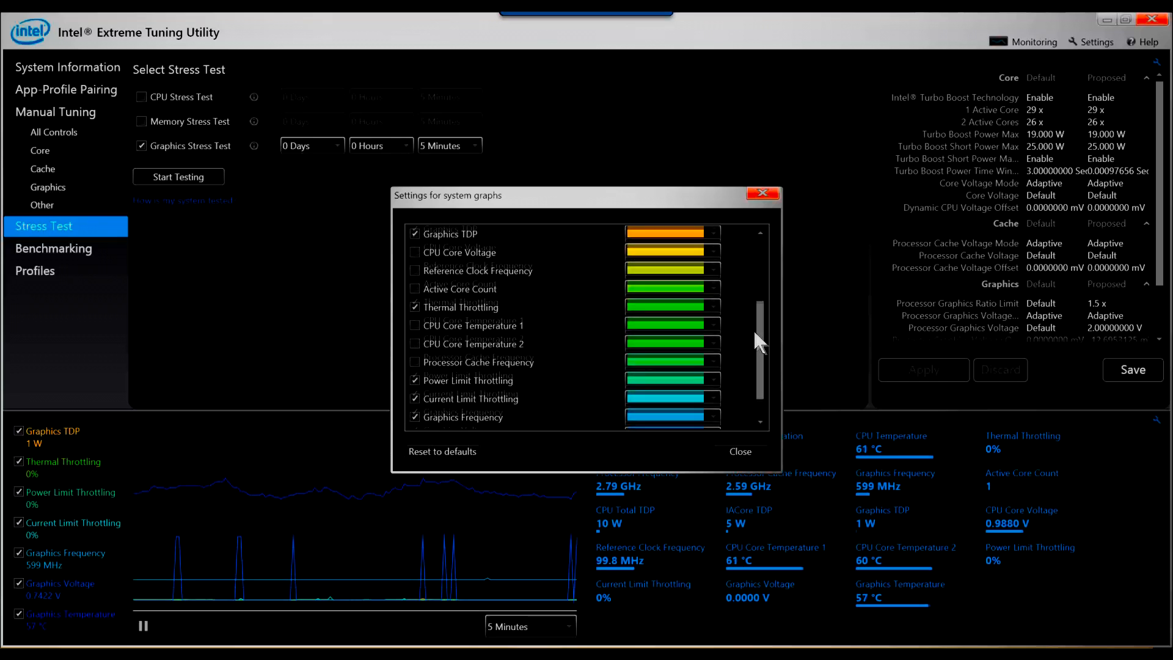
{"action": "scroll", "scroll_direction": "down", "scroll_amount": 3}
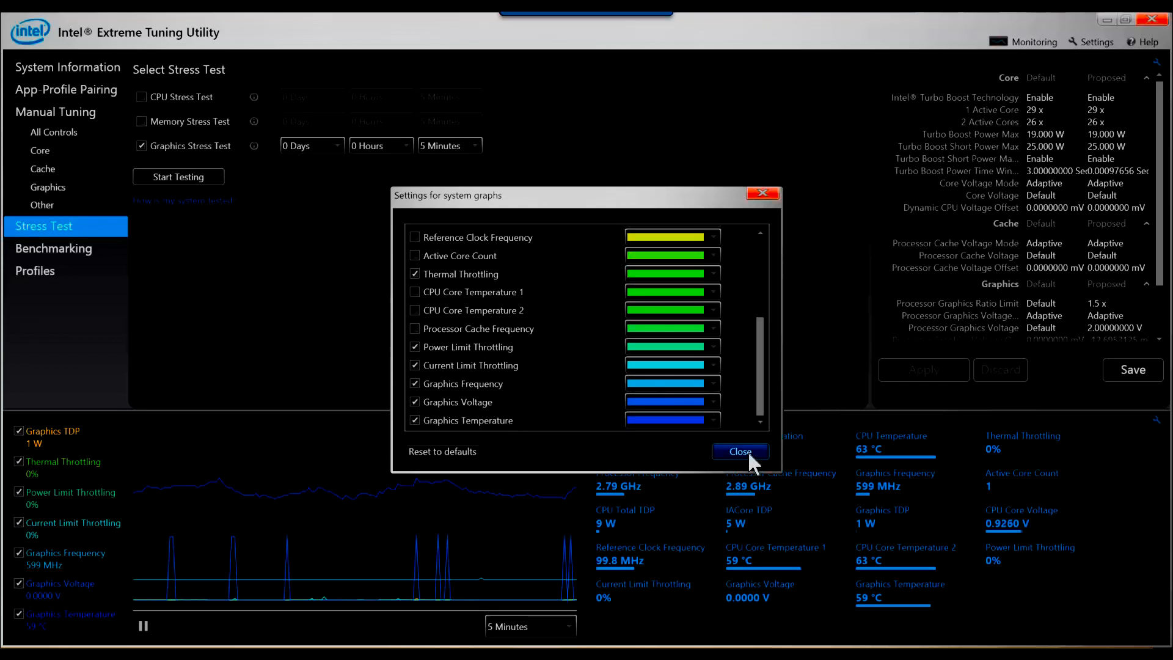
{"action": "left_click", "coordinate": [740, 451]}
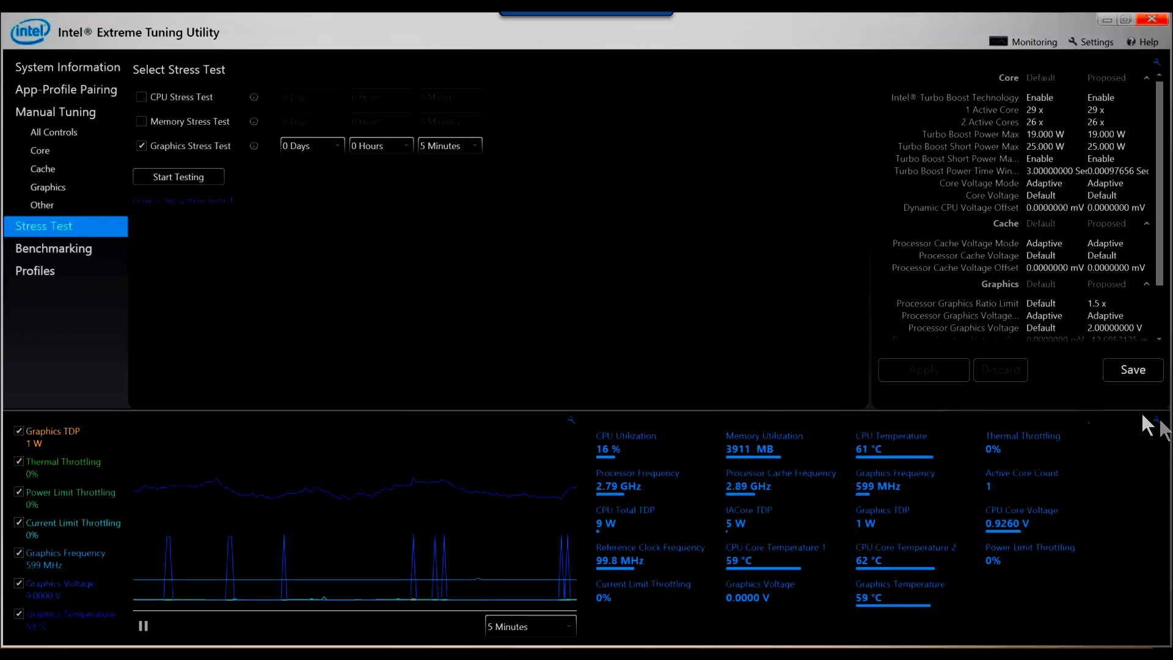
{"action": "left_click", "coordinate": [1156, 419]}
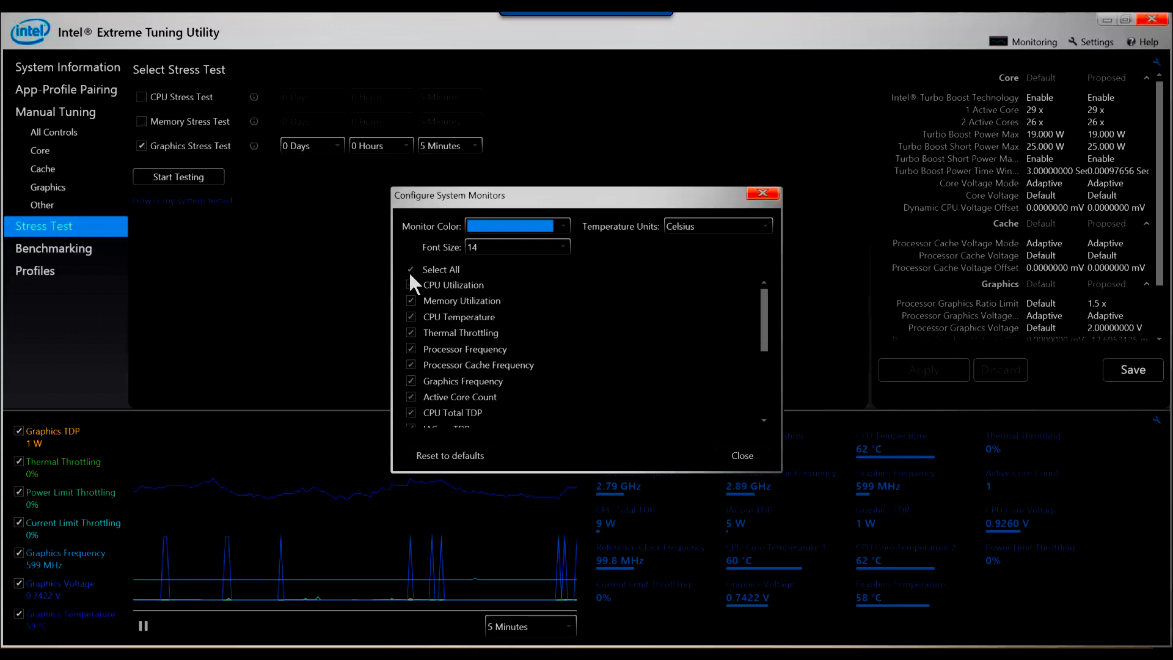
{"action": "left_click", "coordinate": [742, 456]}
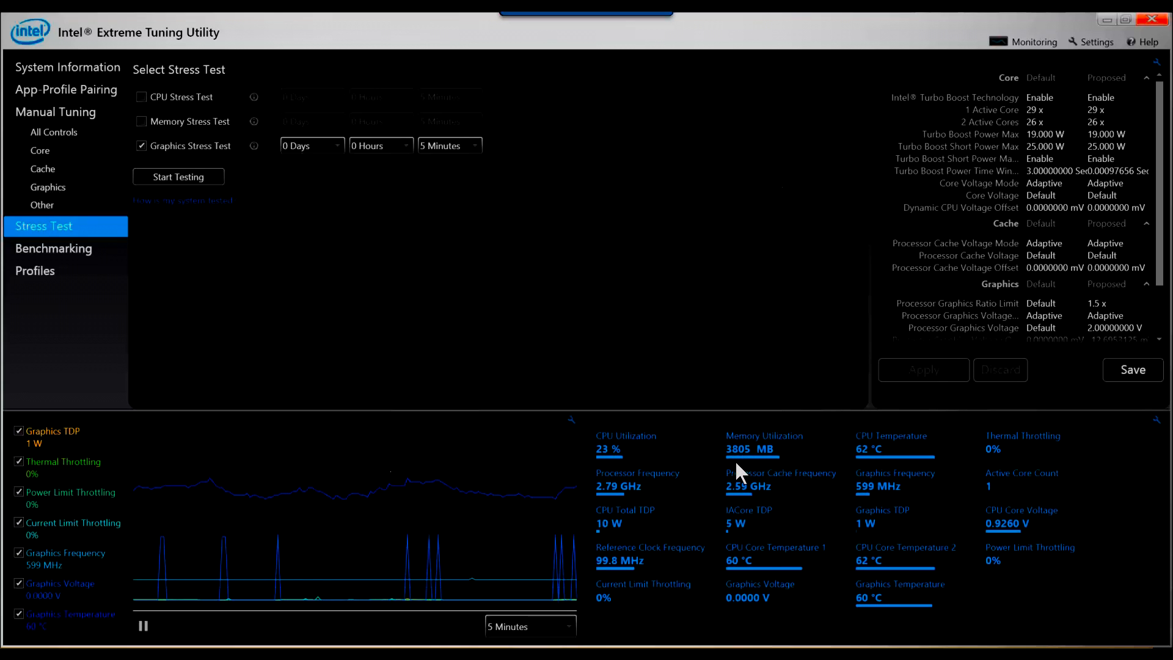
{"action": "mouse_move", "coordinate": [556, 331]}
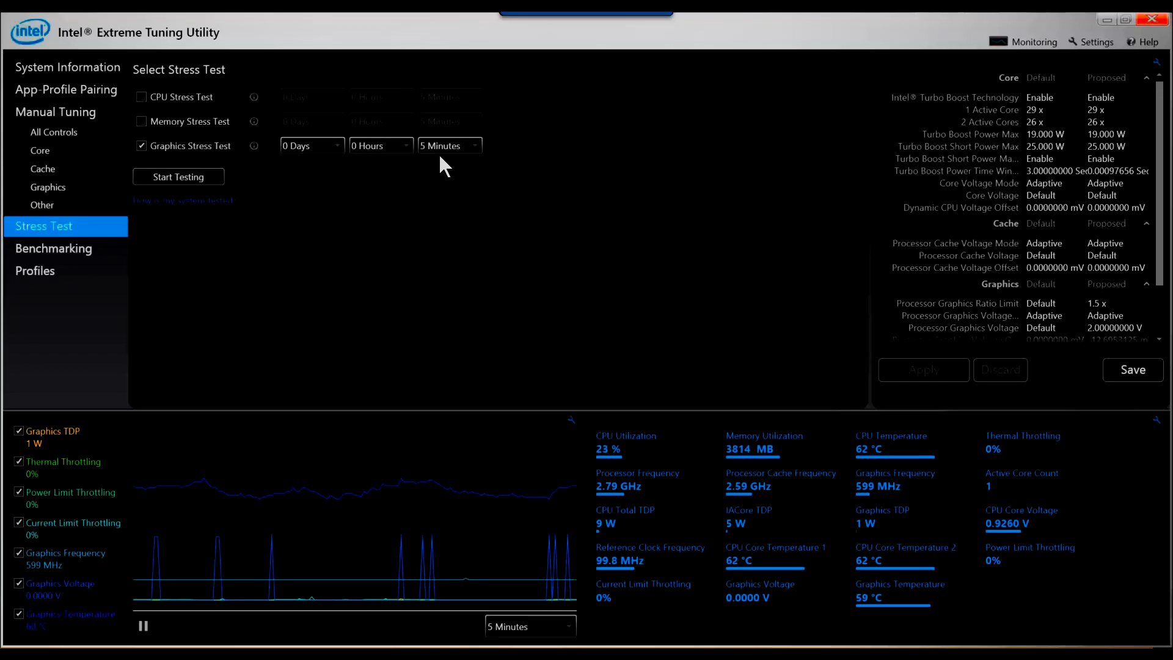
{"action": "mouse_move", "coordinate": [274, 180]}
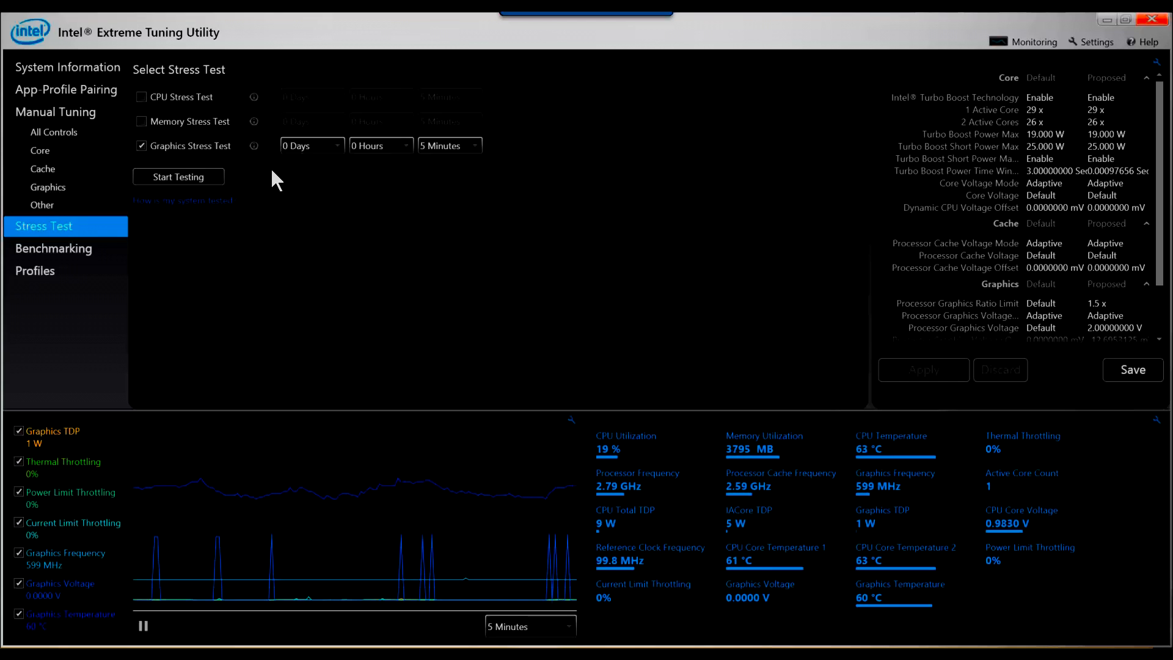
{"action": "mouse_move", "coordinate": [564, 243]}
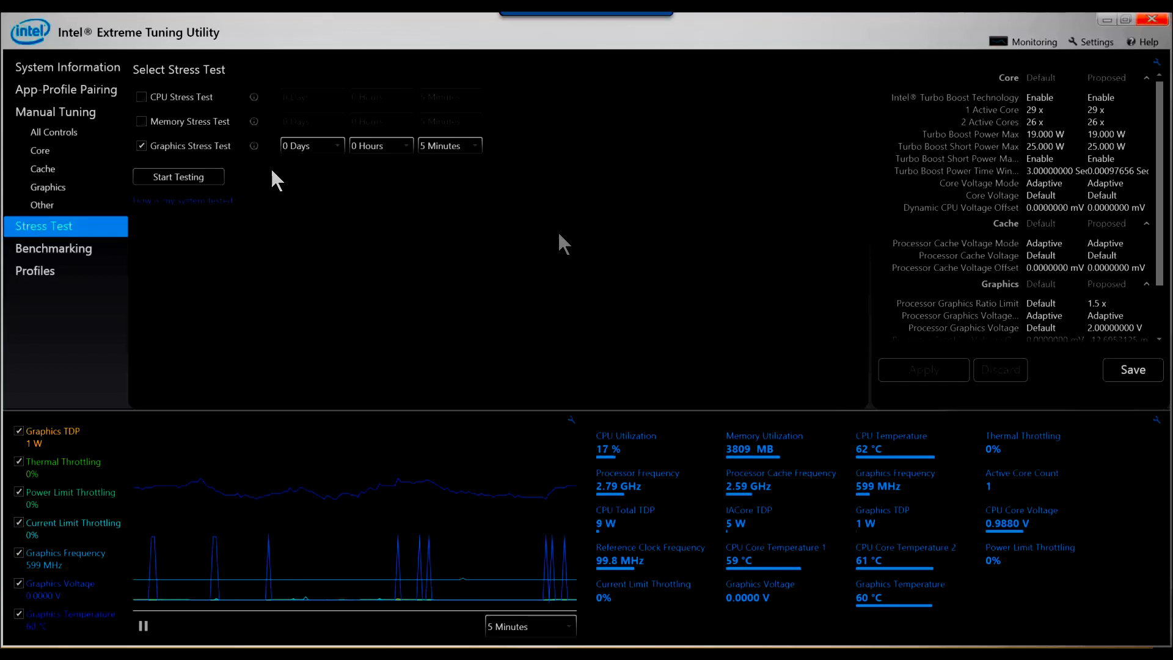
{"action": "mouse_move", "coordinate": [893, 505]}
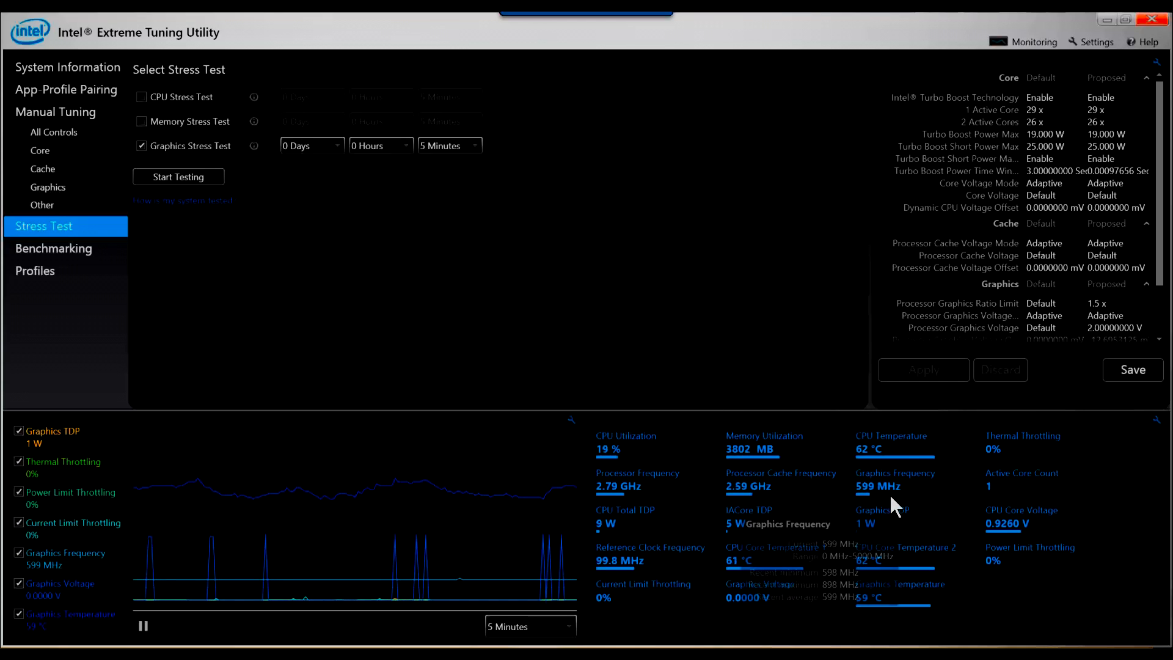
{"action": "mouse_move", "coordinate": [894, 504]}
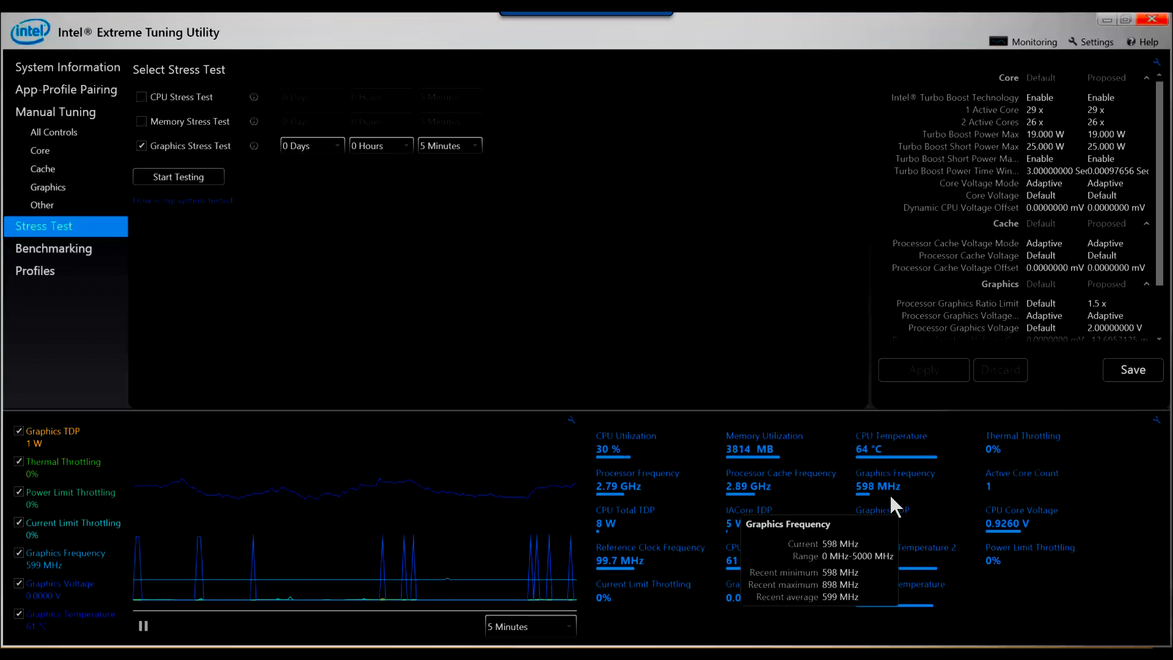
{"action": "mouse_move", "coordinate": [428, 379]}
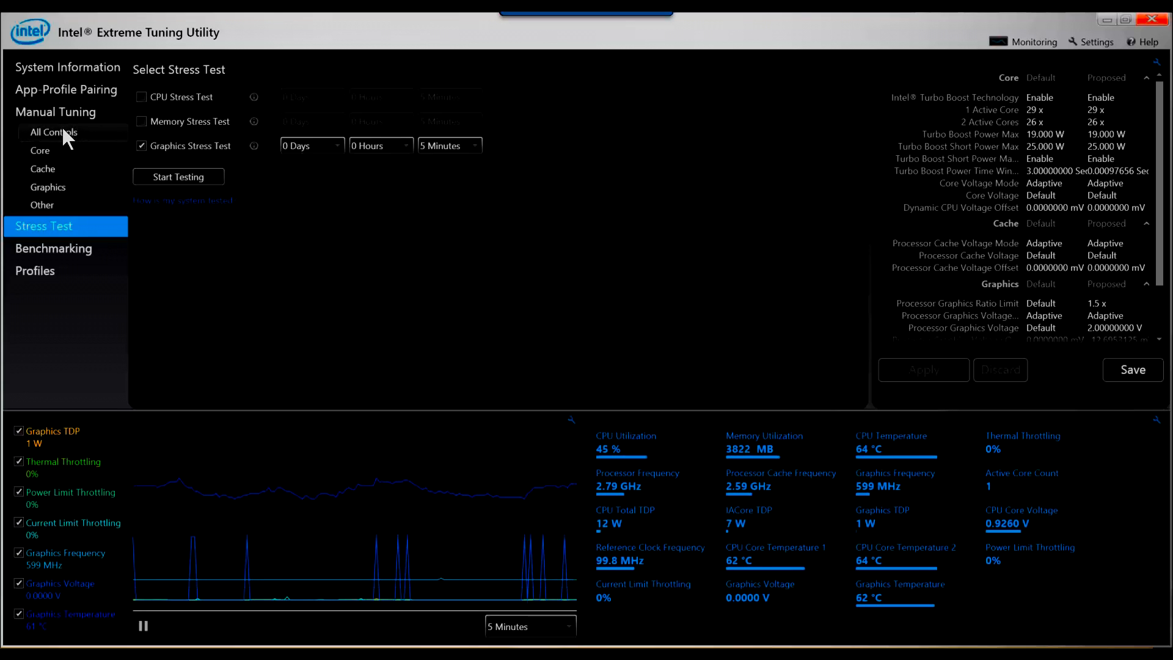
Lower Processor Graphics Voltage from 2 V to about 1.045 V under All Controls
{"action": "left_click", "coordinate": [53, 132]}
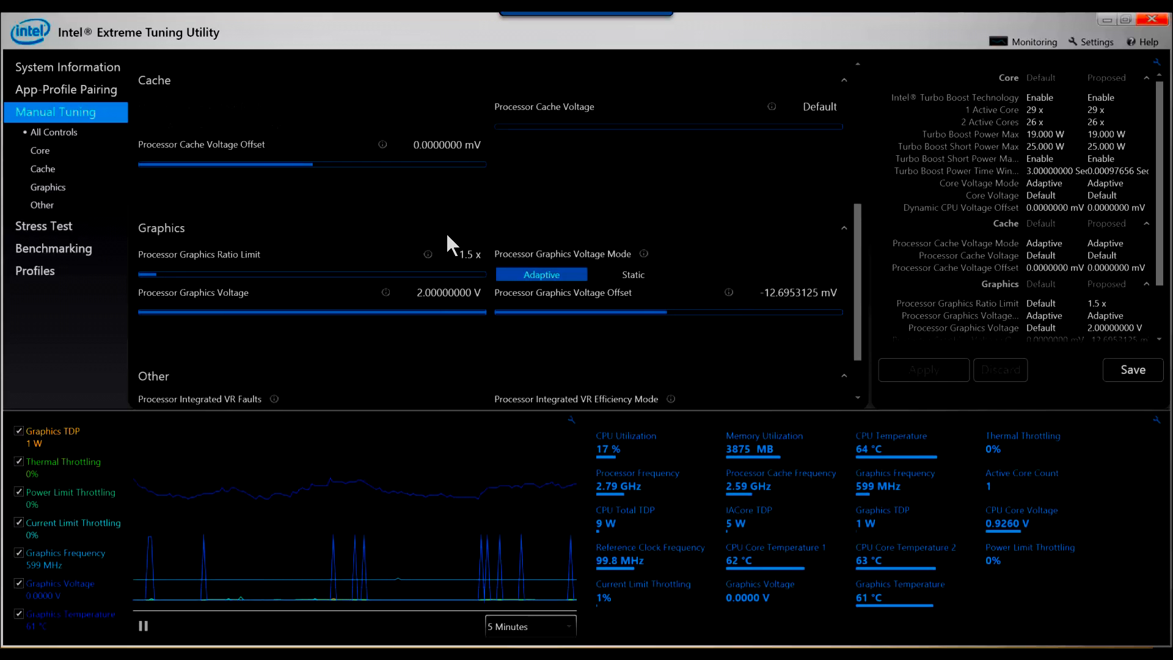
{"action": "mouse_move", "coordinate": [738, 506]}
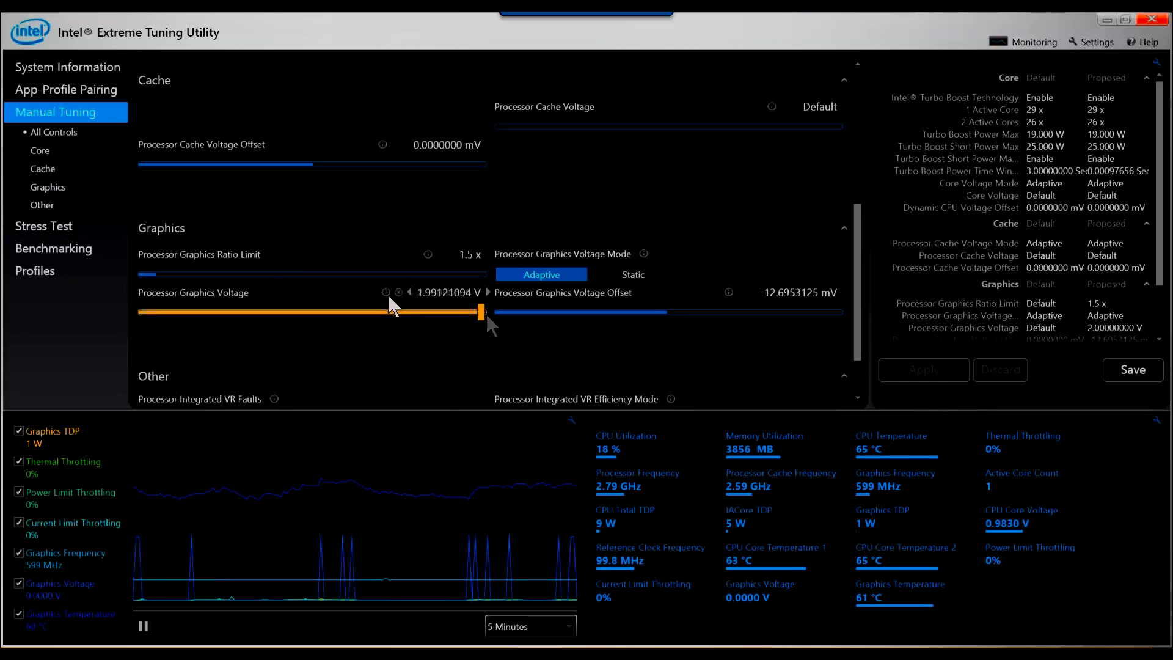
{"action": "left_click_drag", "start_coordinate": [479, 312], "coordinate": [317, 312]}
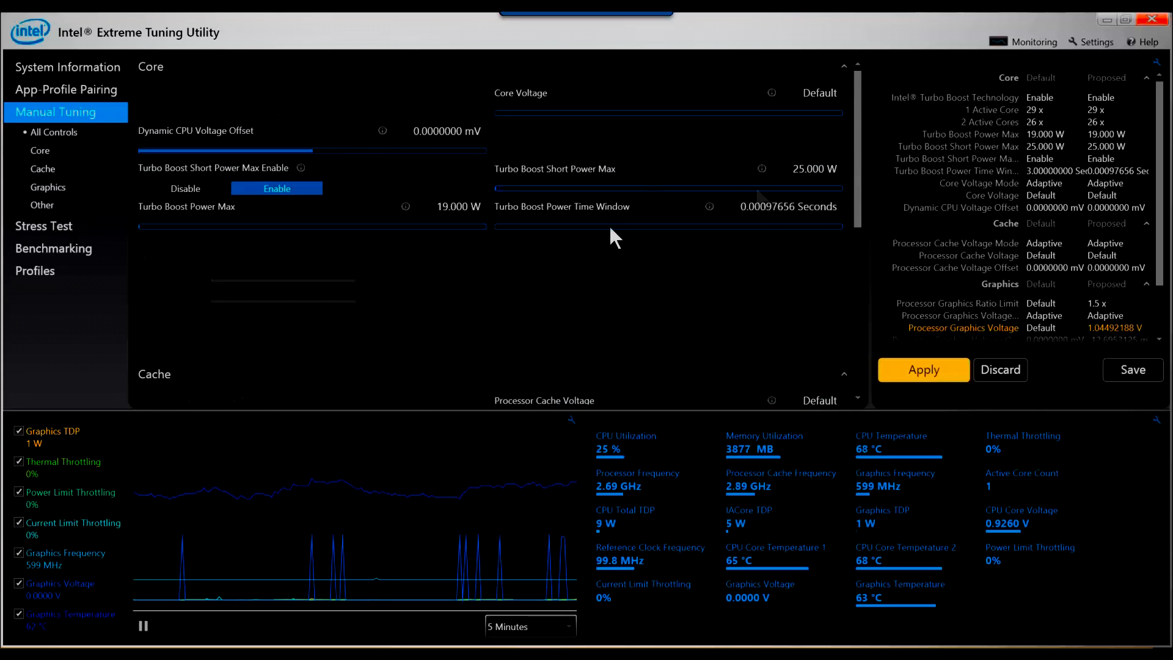
{"action": "mouse_move", "coordinate": [698, 252]}
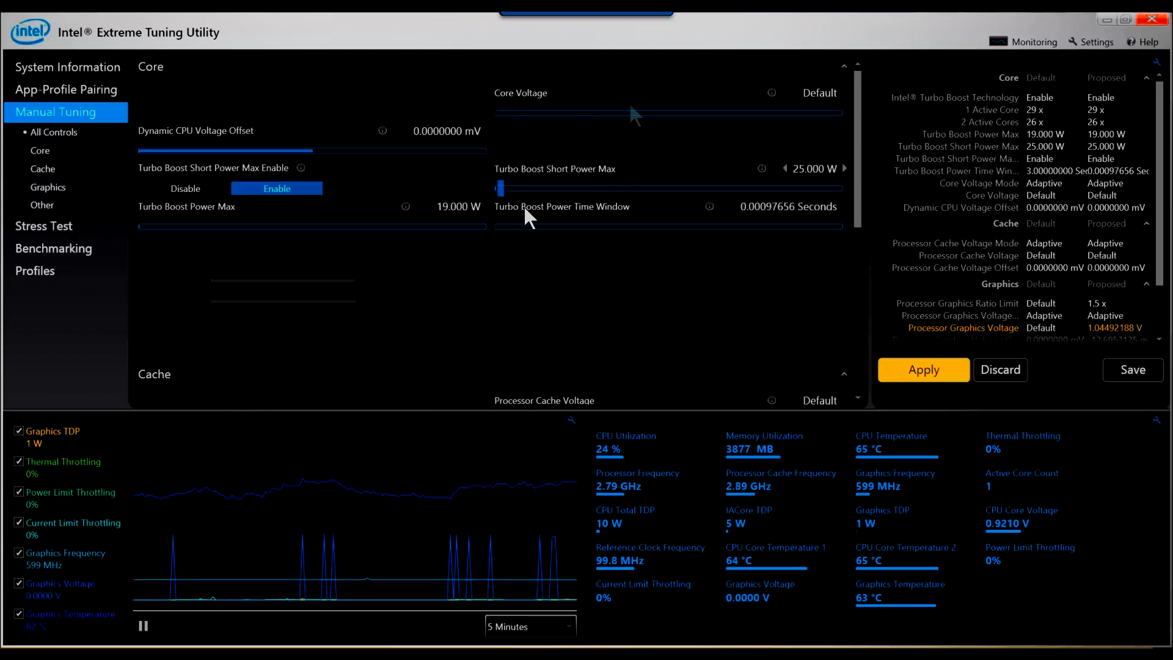
{"action": "scroll", "scroll_direction": "down", "scroll_amount": 3}
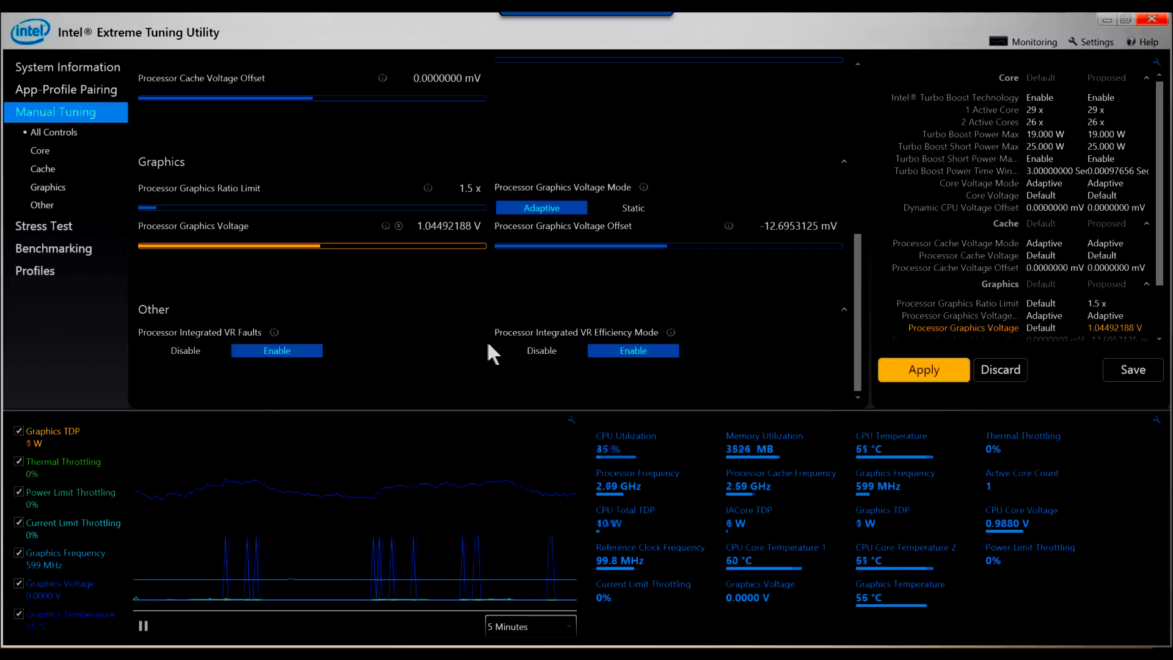
{"action": "mouse_move", "coordinate": [823, 427]}
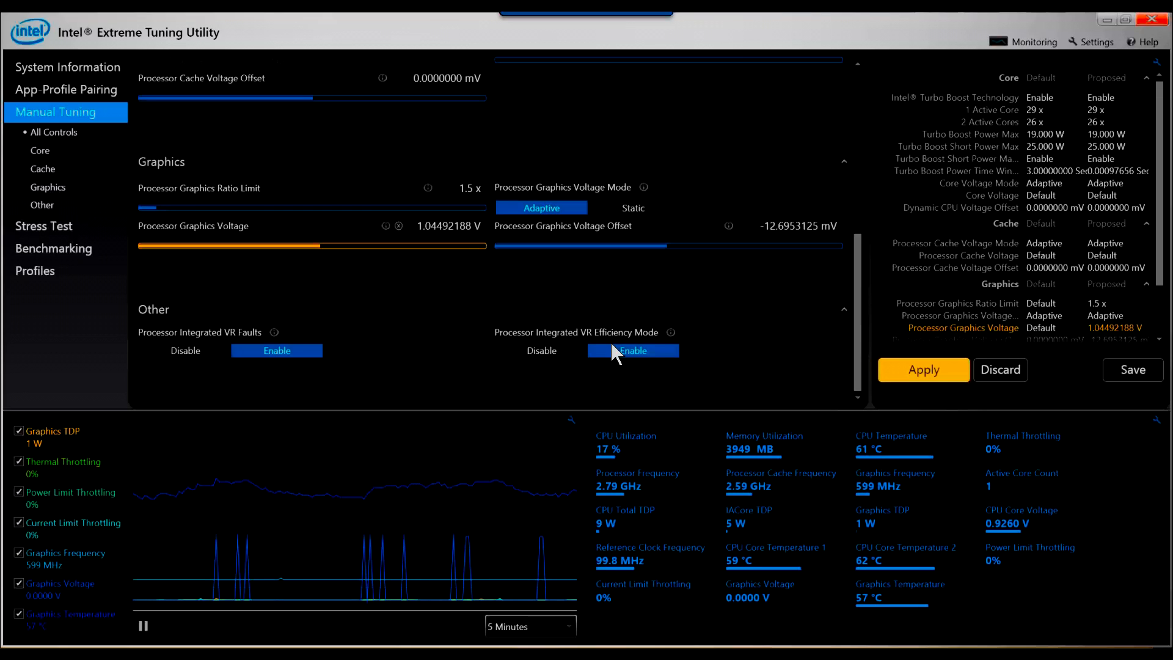
{"action": "mouse_move", "coordinate": [55, 298]}
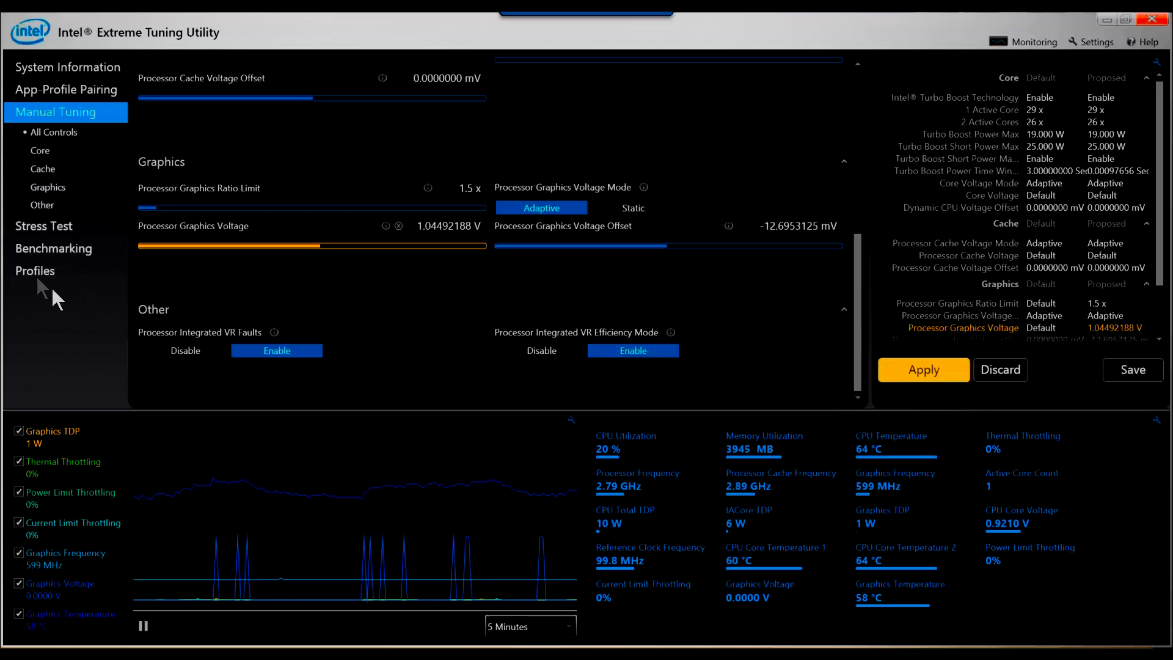
Select the OverClock Test 1 profile in the saved Profiles list
{"action": "left_click", "coordinate": [34, 270]}
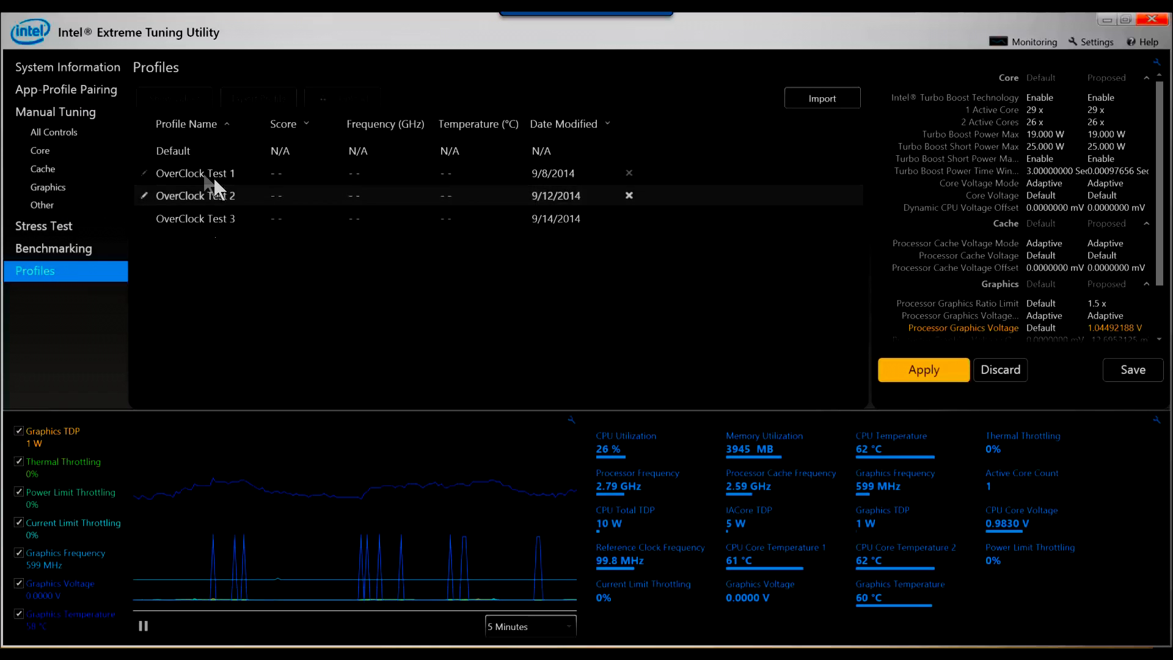
{"action": "left_click", "coordinate": [195, 174]}
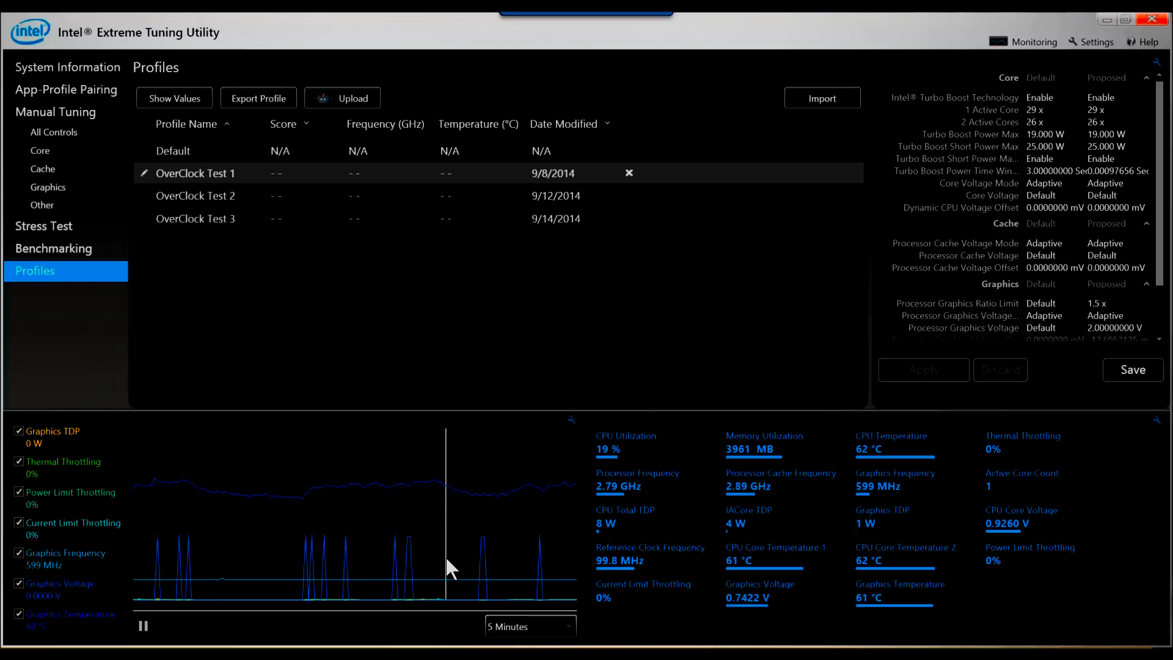
{"action": "mouse_move", "coordinate": [611, 432]}
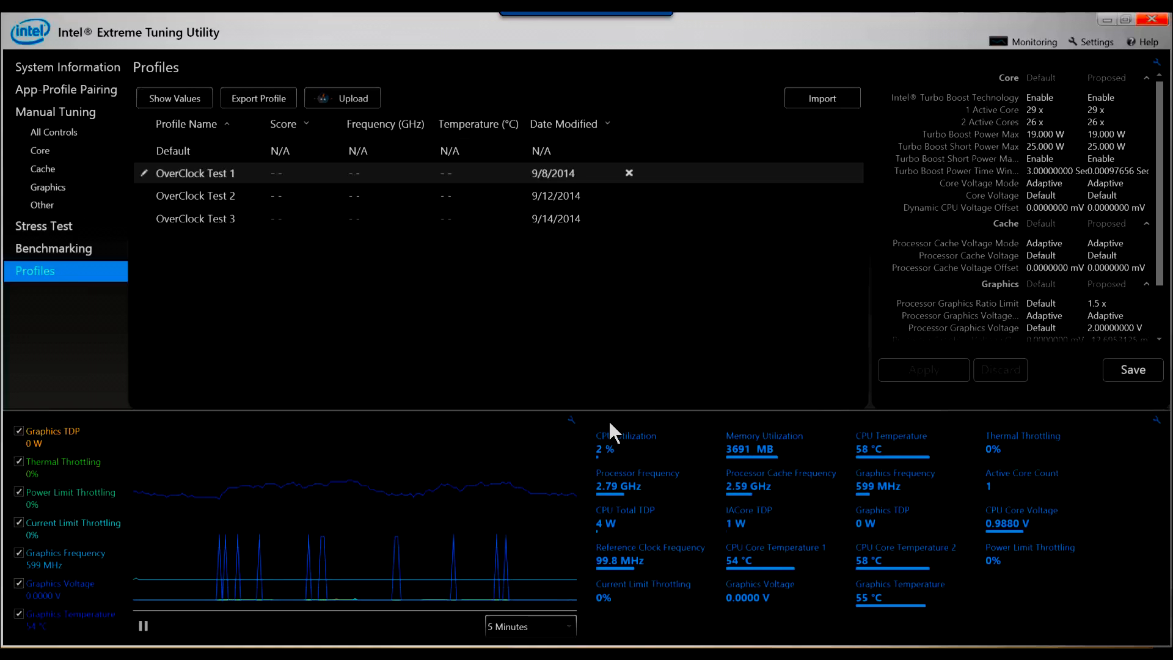